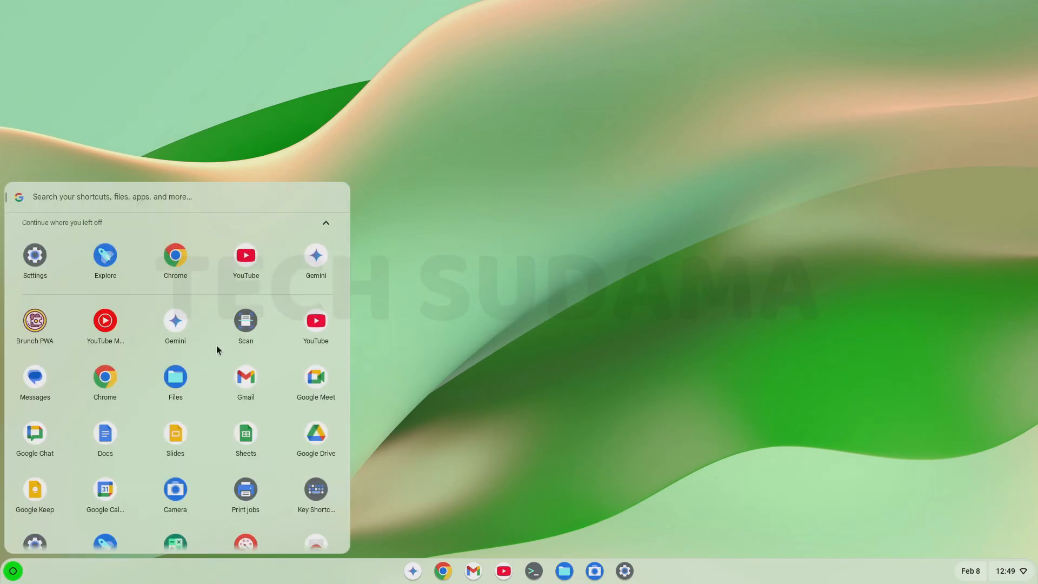
# - Run an update check confirming ChromeOS 132 is current, then close Settings
pyautogui.scroll(-3)
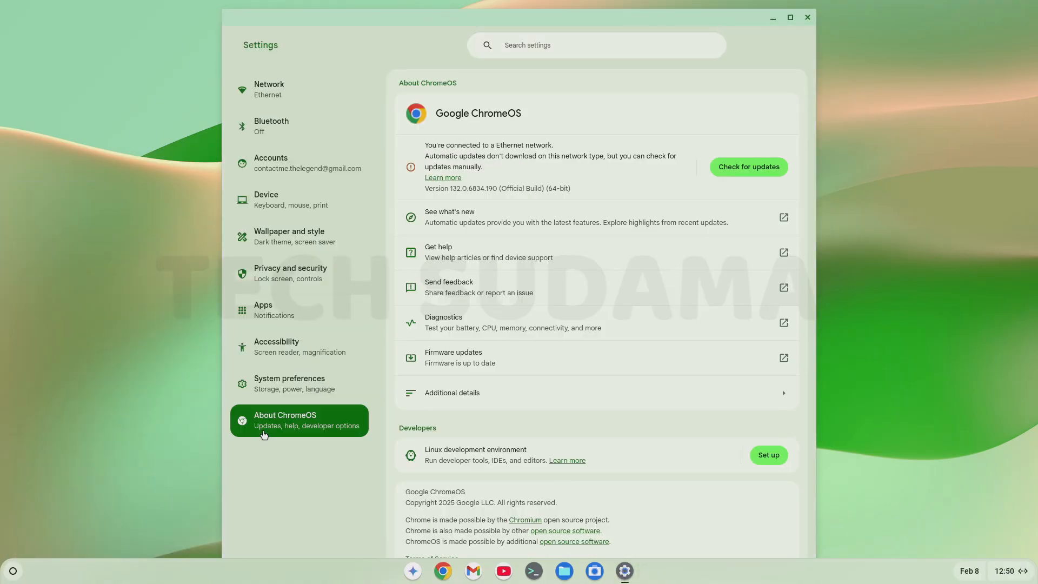
pyautogui.click(747, 167)
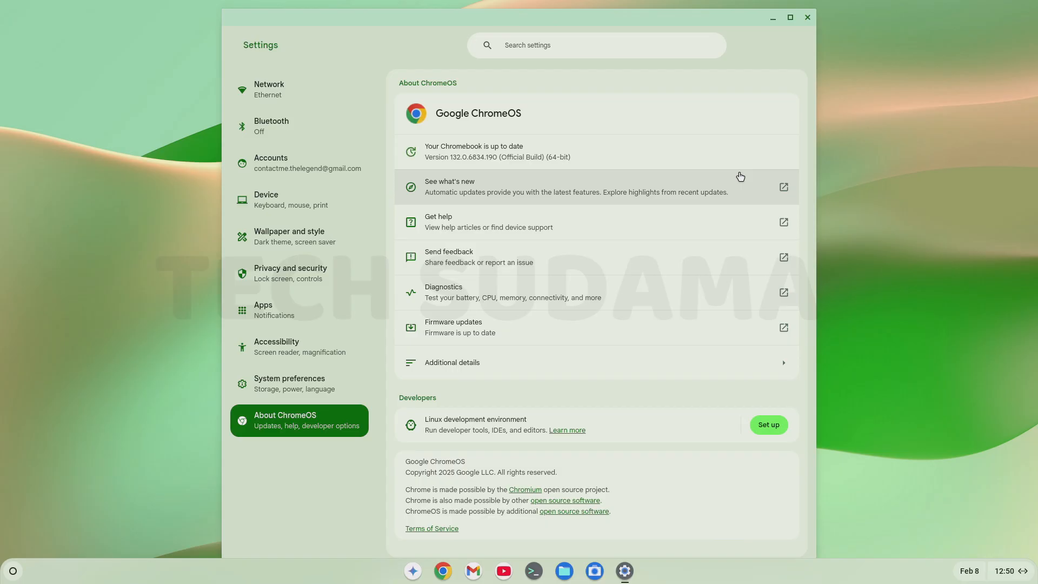
pyautogui.click(807, 17)
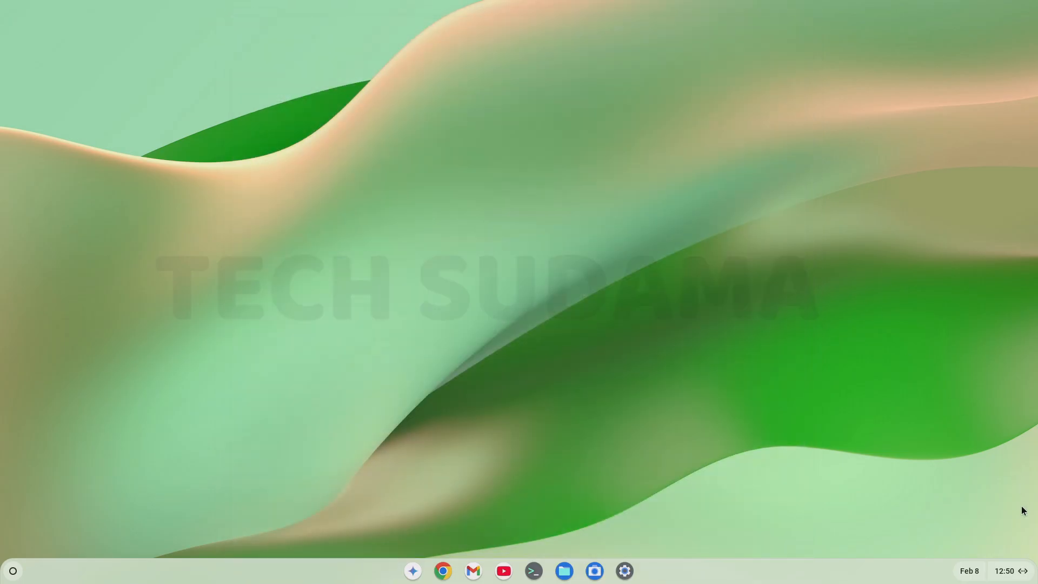
# - Show the Quick Settings panel with the Ethernet connection status
pyautogui.click(1004, 570)
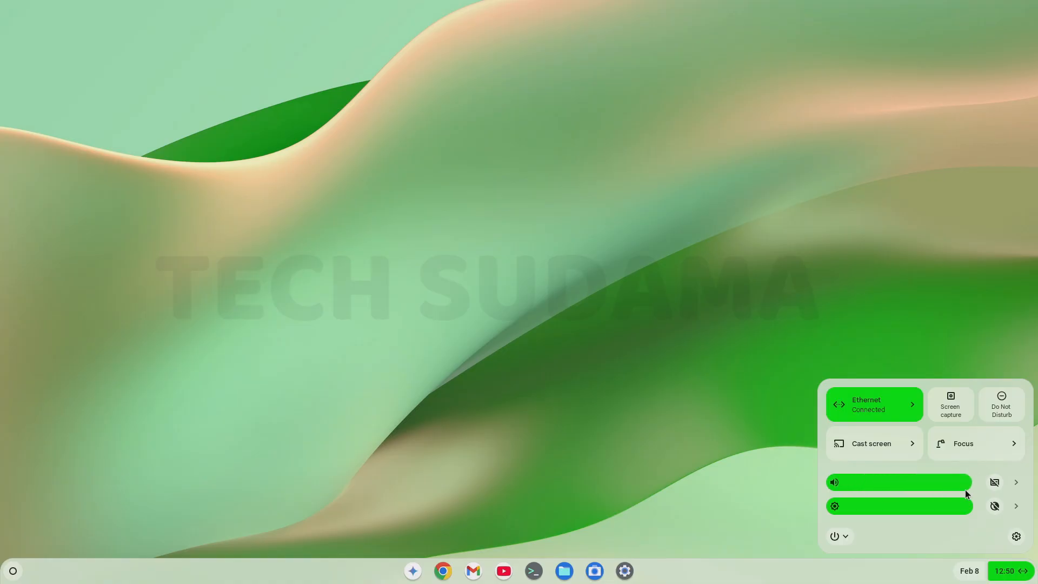
pyautogui.moveTo(999, 516)
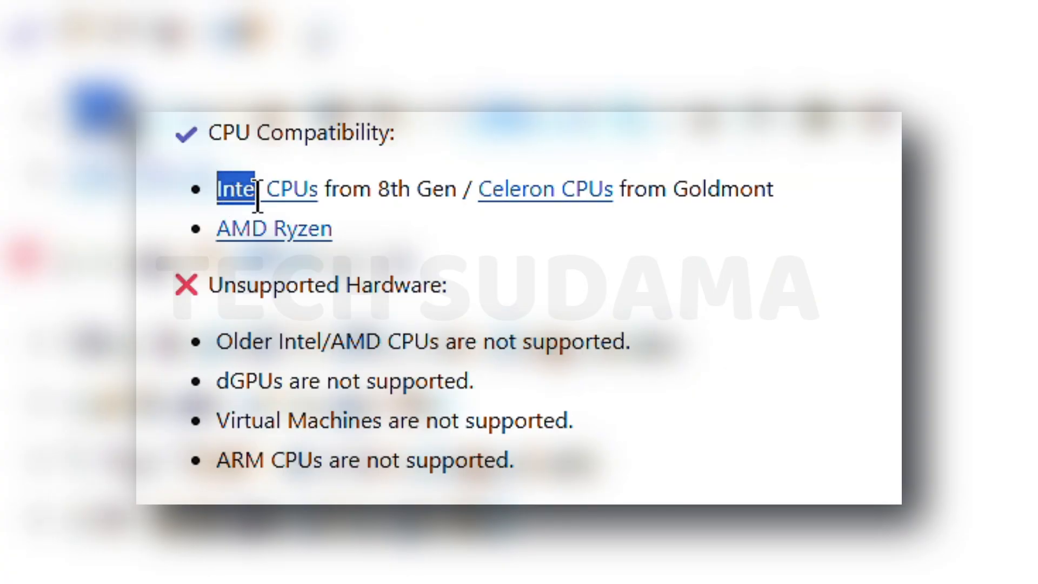
# - Complete FydeOS first-run setup: accept the privacy statement, skip the PIN, keep the Auto theme
pyautogui.moveTo(246, 190); pyautogui.dragTo(456, 190)
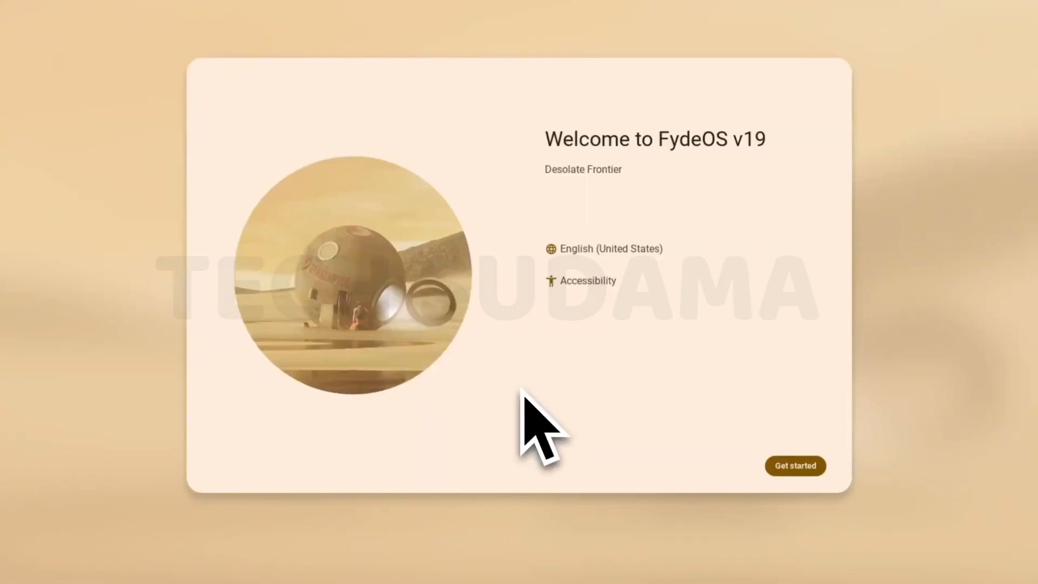
pyautogui.click(795, 465)
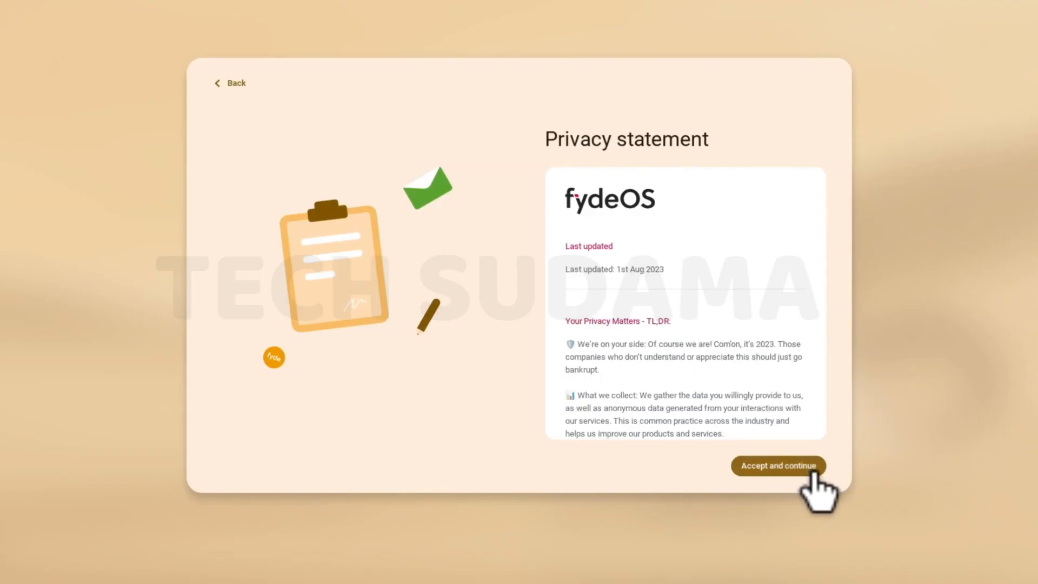
pyautogui.click(778, 465)
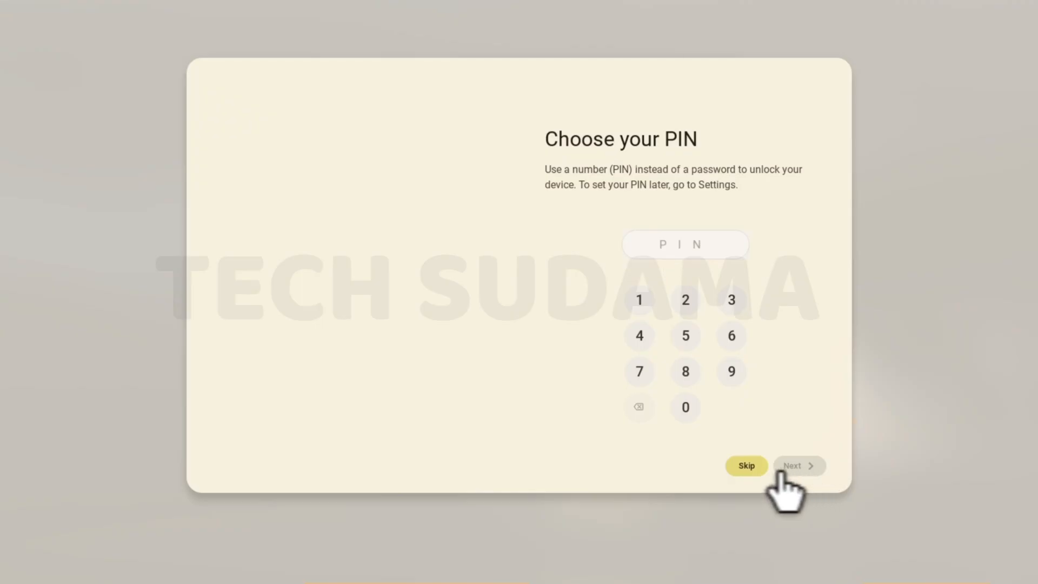
pyautogui.click(746, 465)
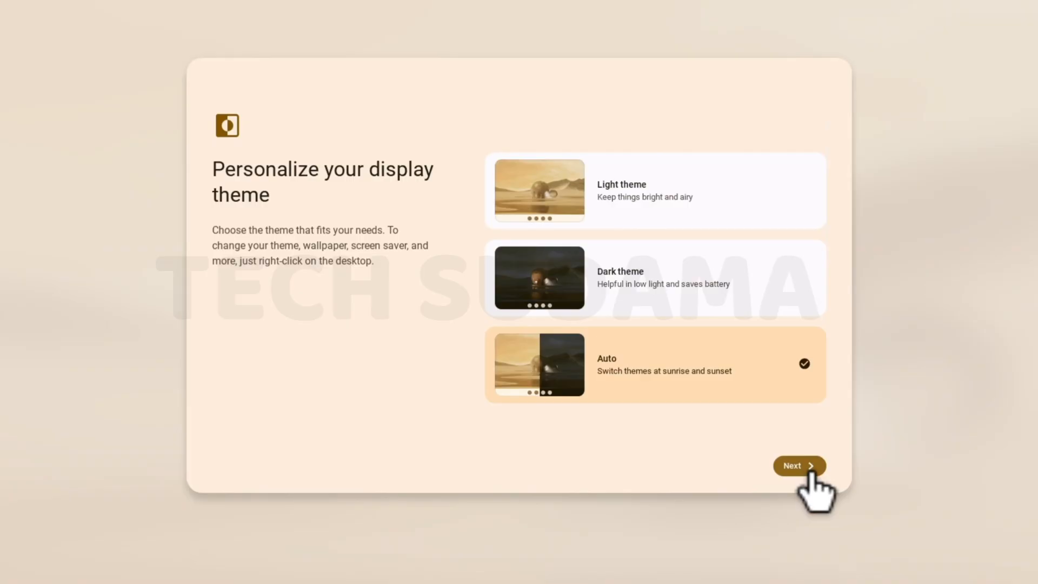
pyautogui.click(798, 465)
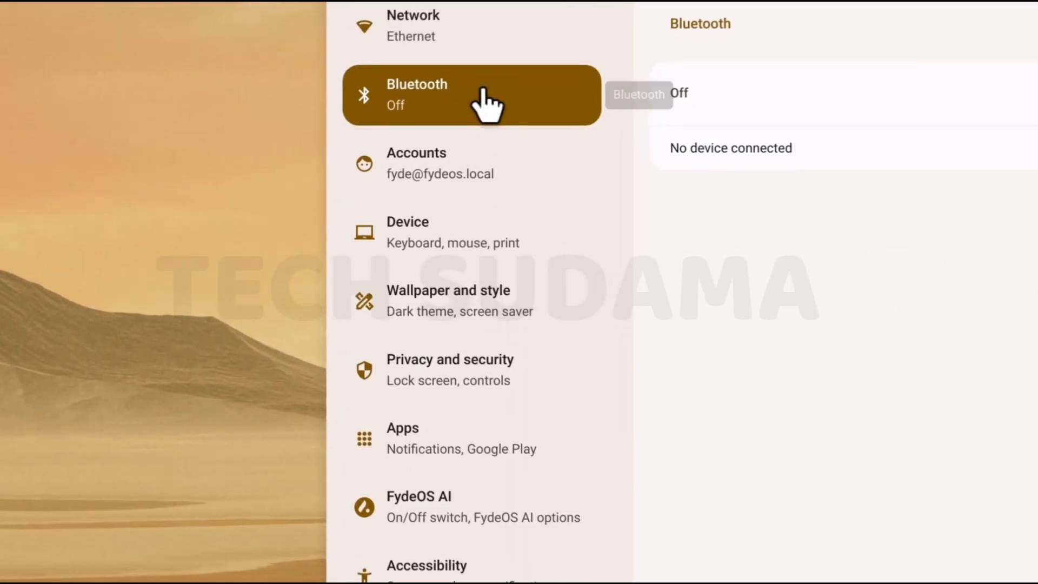
# - Browse FydeOS account, device and wallpaper settings and the Steam installer
pyautogui.click(476, 163)
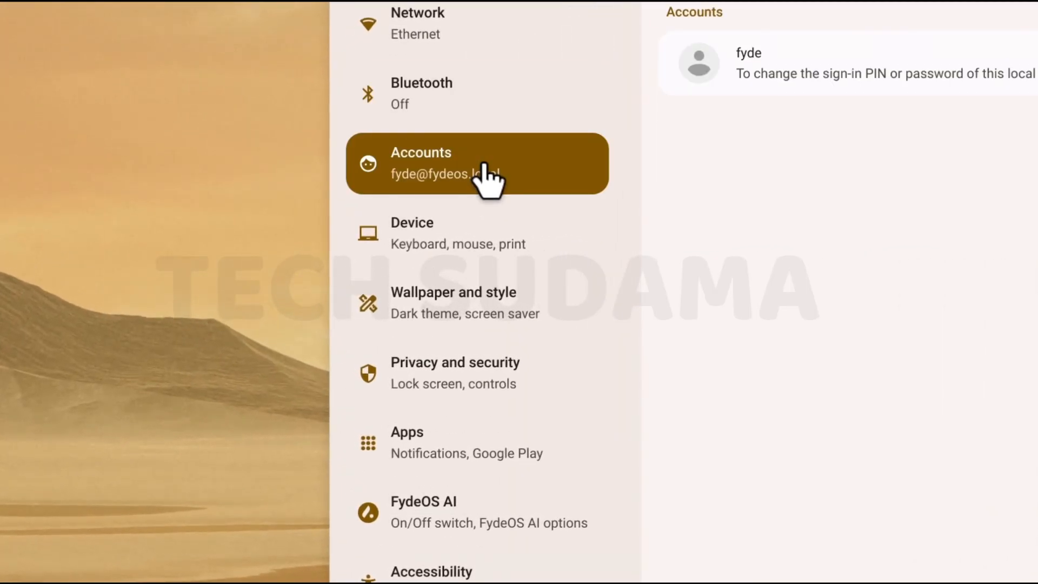
pyautogui.click(464, 232)
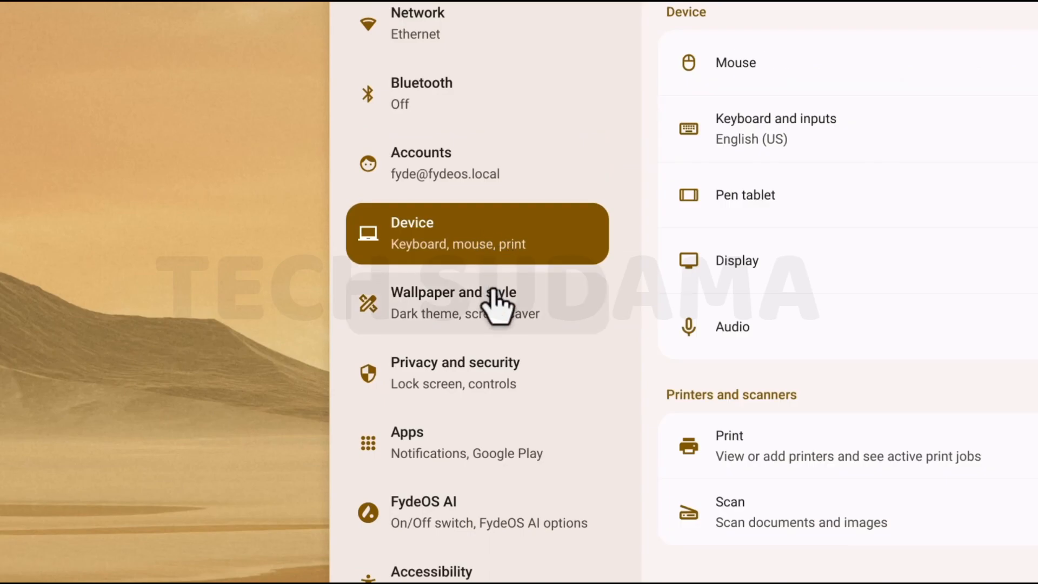
pyautogui.click(456, 373)
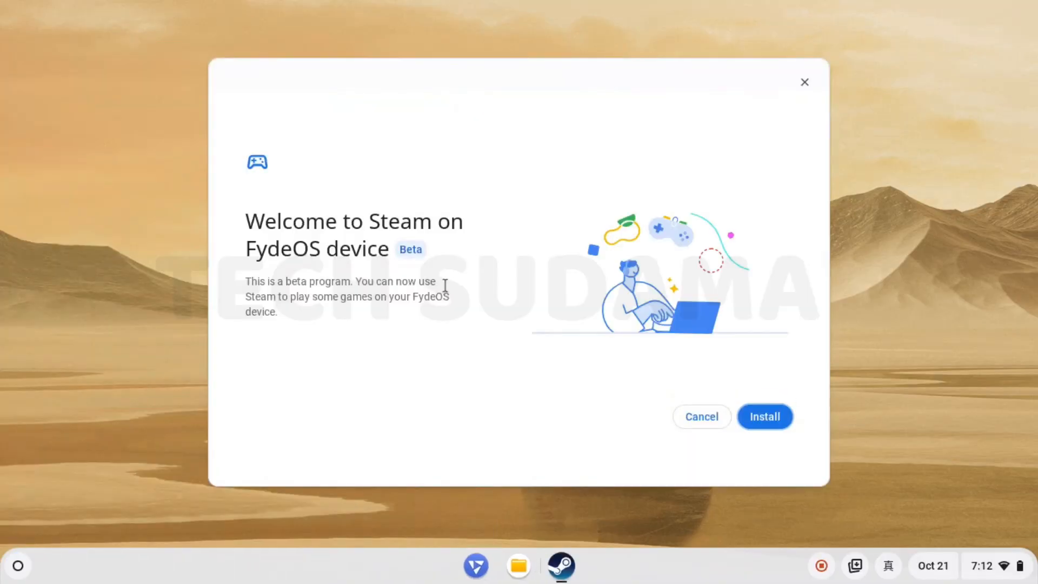
pyautogui.click(765, 416)
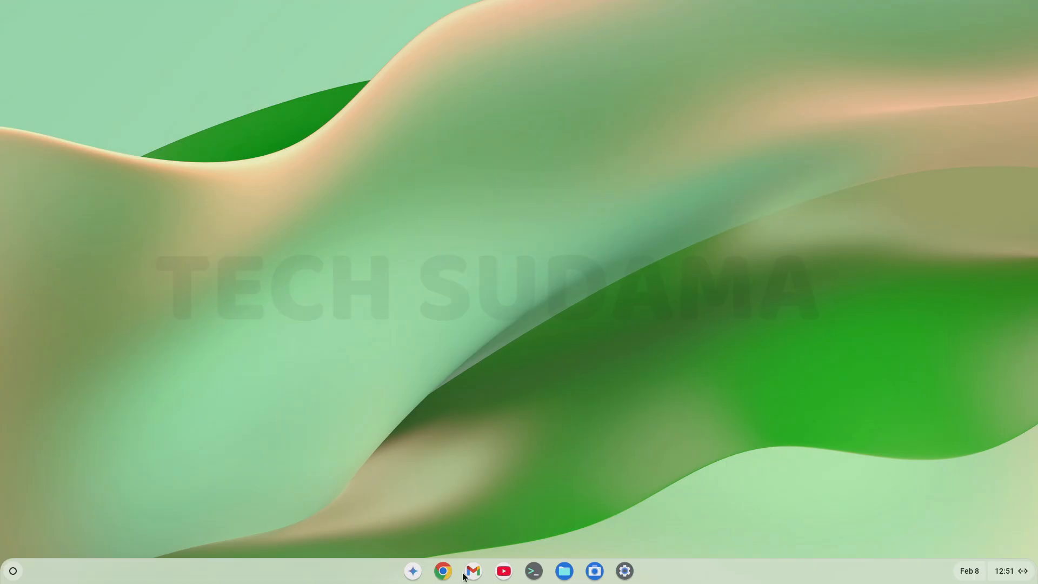
# - Reach the FydeOS download page from a web search for fydeos.io
pyautogui.click(443, 571)
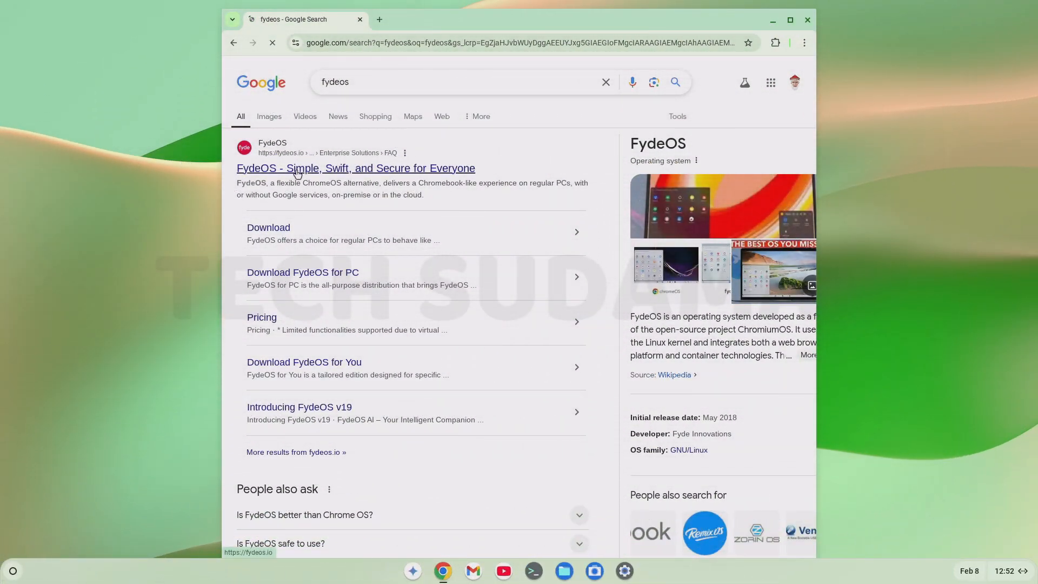
pyautogui.click(355, 169)
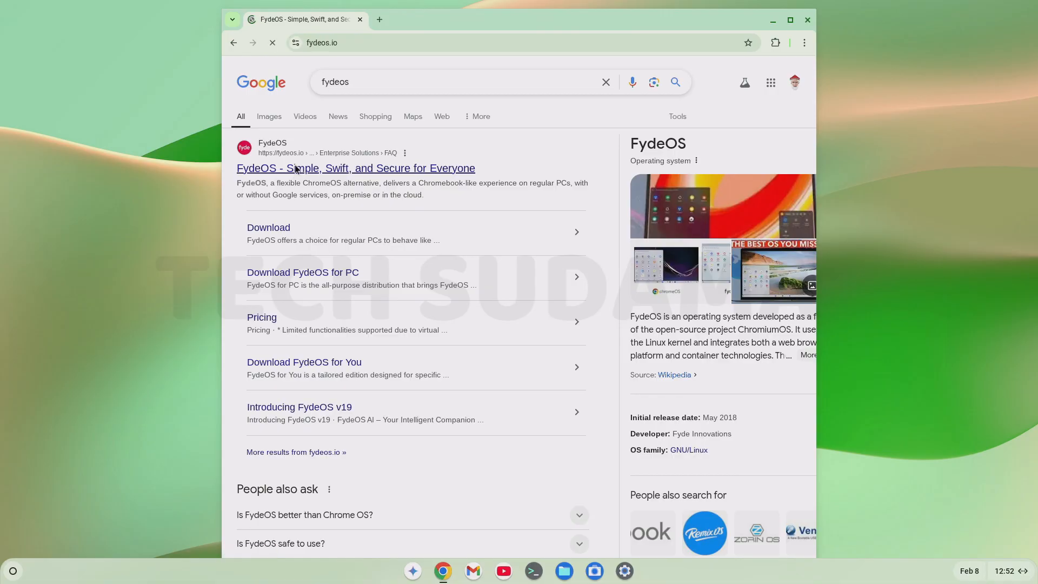
pyautogui.click(355, 168)
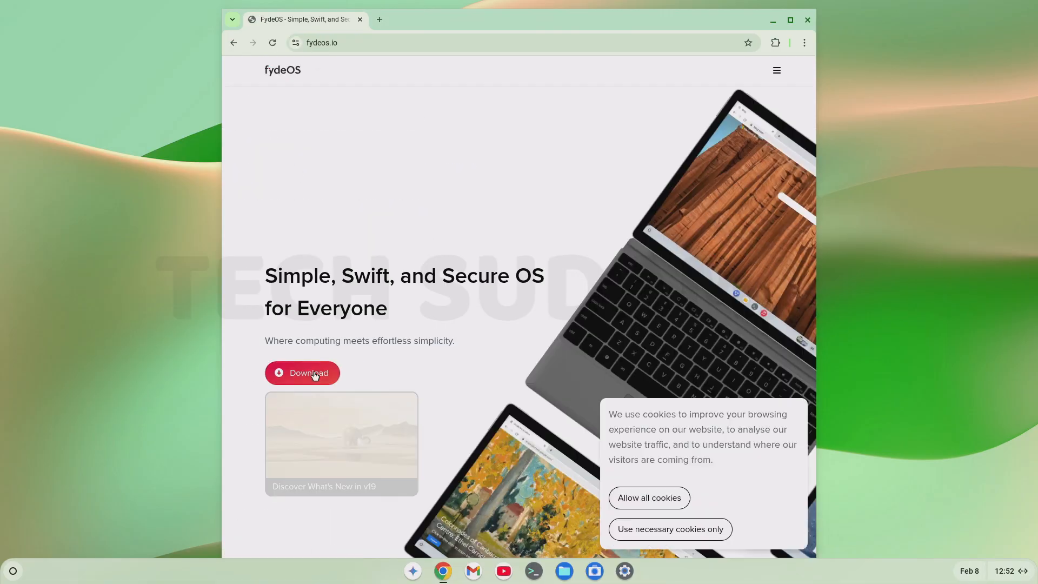
pyautogui.click(303, 373)
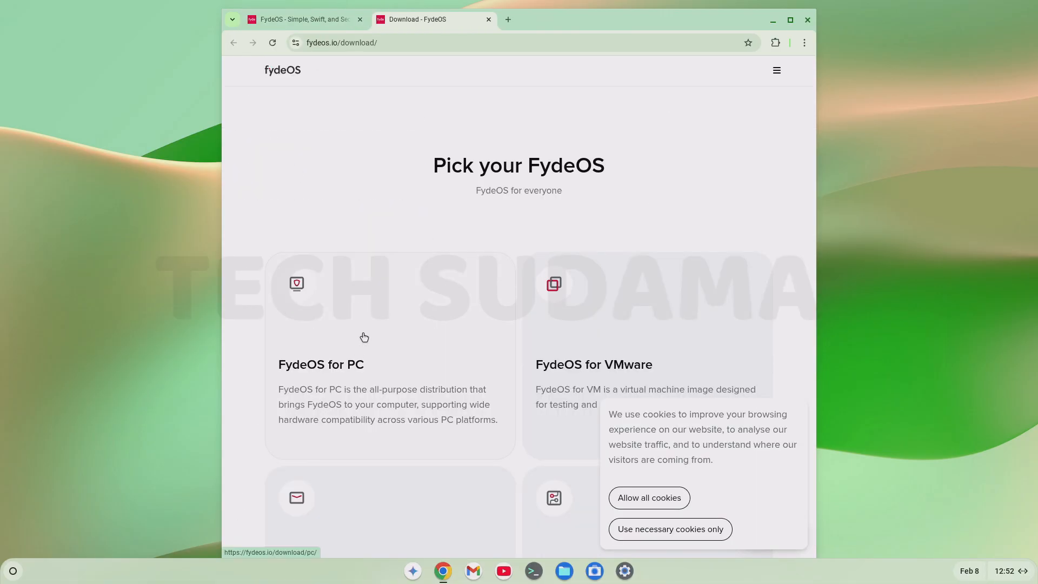
# - Start the official download of the FydeOS 19.0 for PC image for modern Intel
pyautogui.click(364, 337)
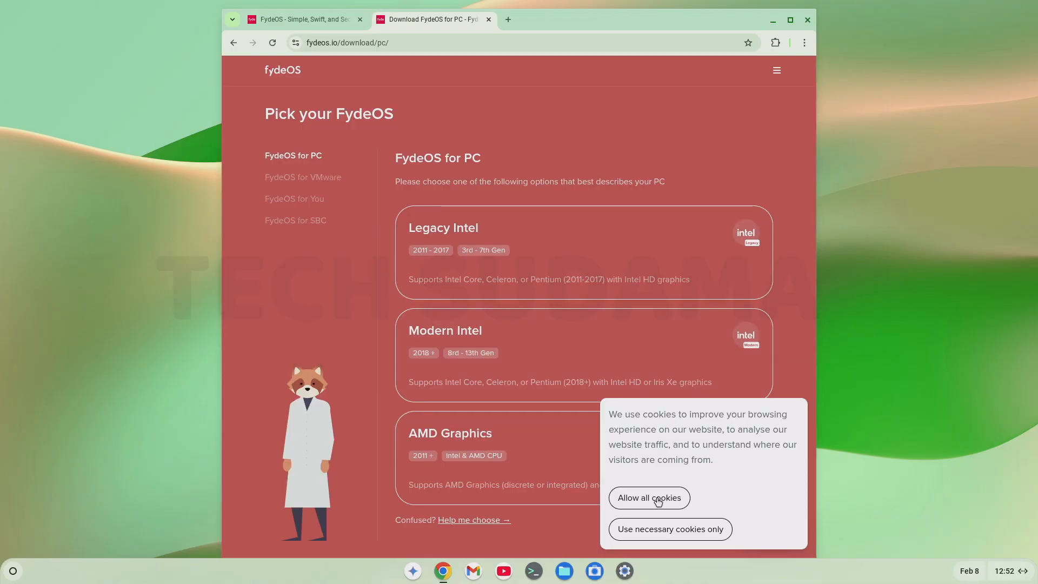
pyautogui.click(649, 498)
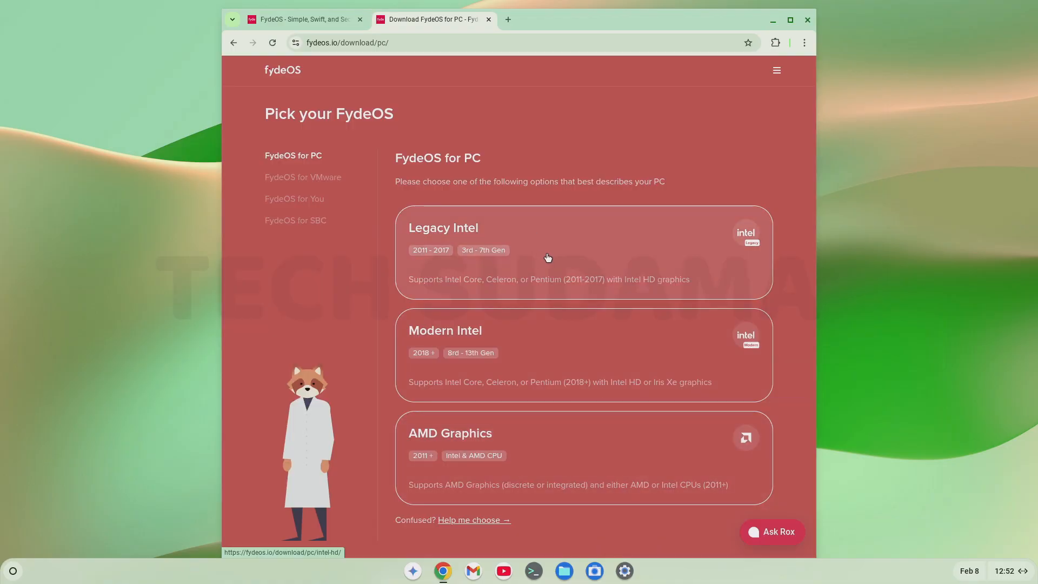
pyautogui.moveTo(546, 255)
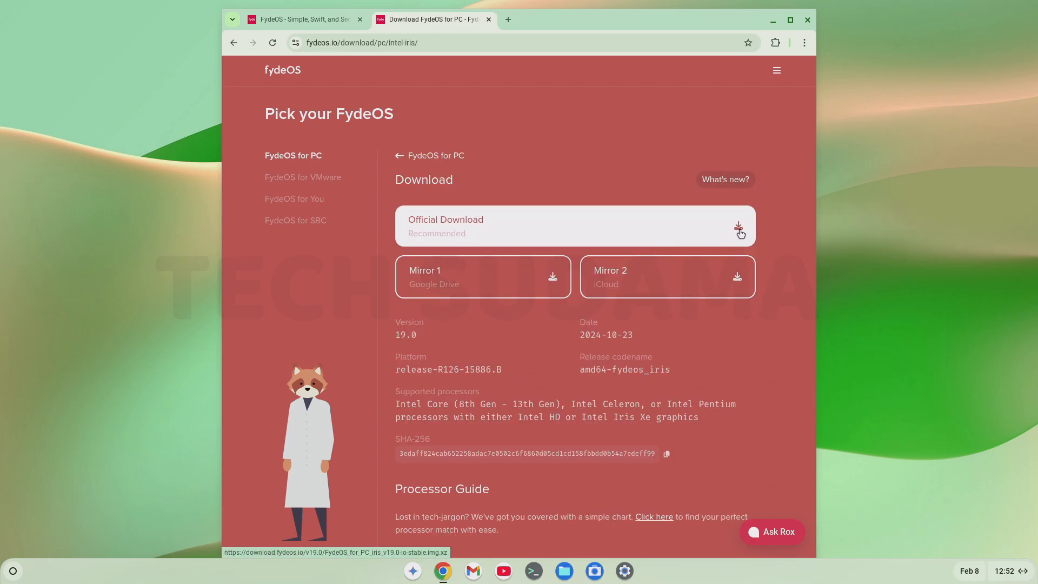
pyautogui.click(739, 228)
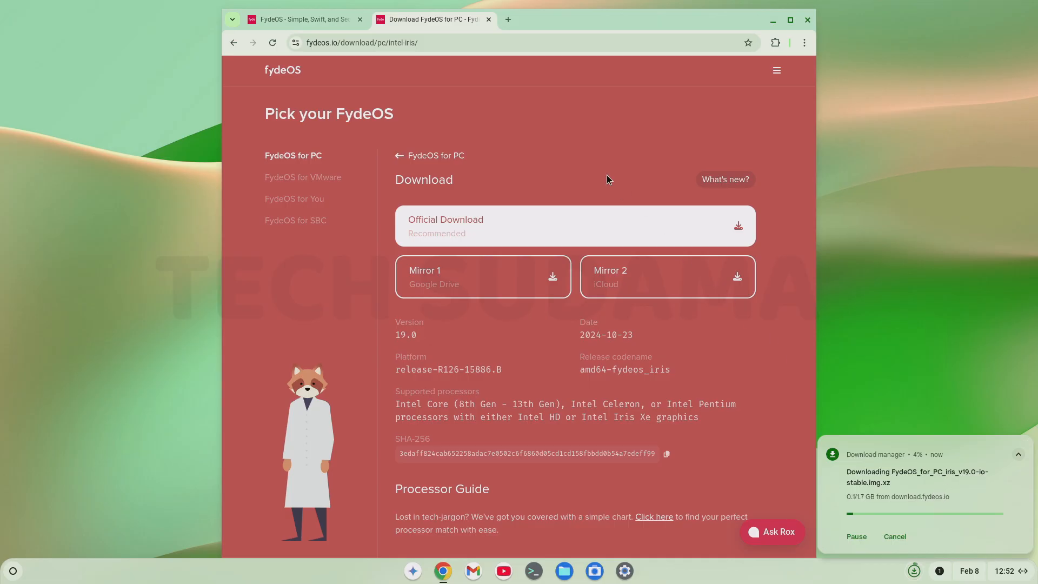
# - Add the Chromebook Recovery Utility extension from its Chrome Web Store listing
pyautogui.click(489, 19)
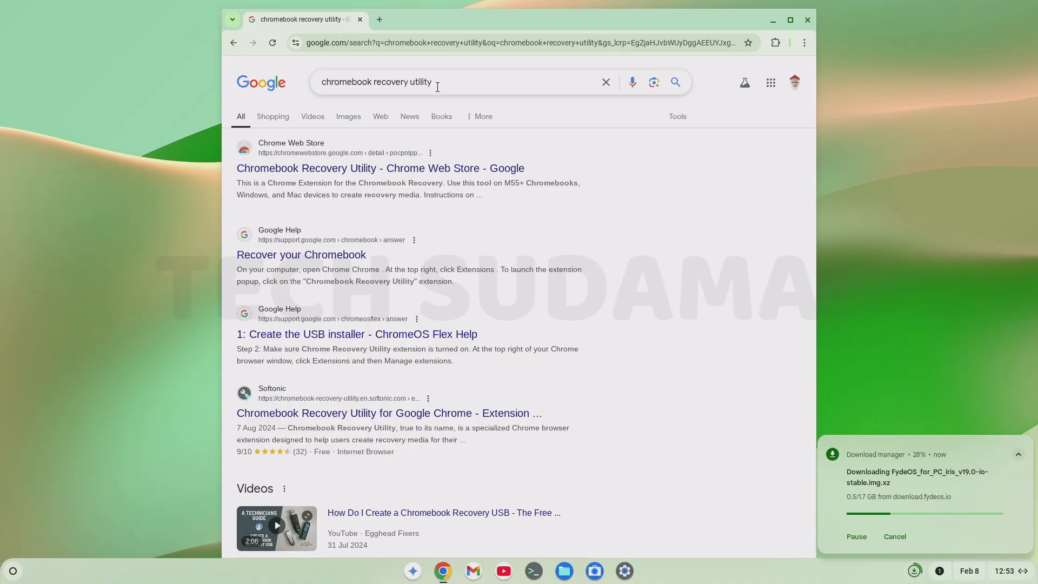
pyautogui.click(379, 167)
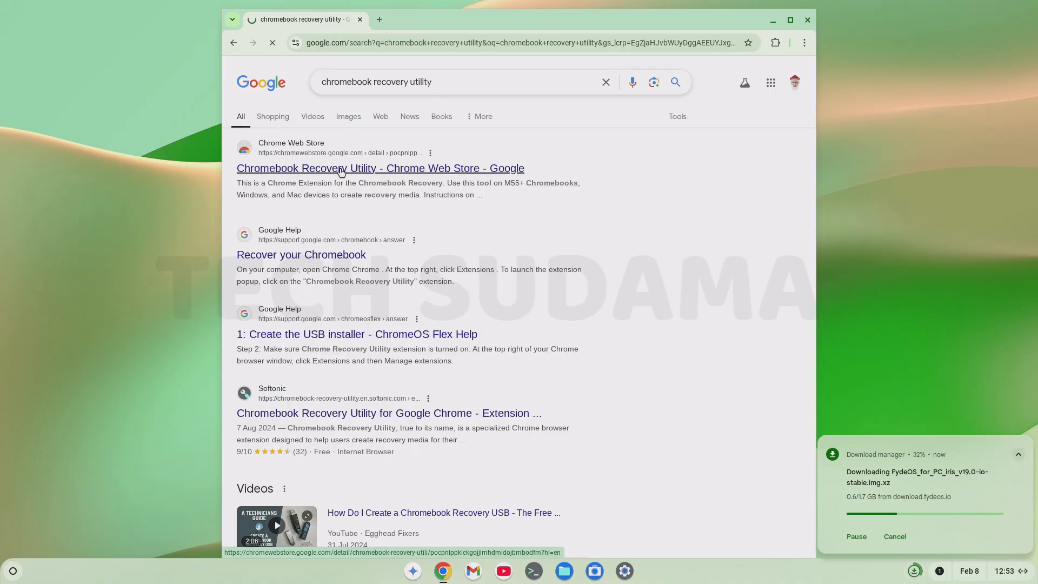
pyautogui.click(380, 168)
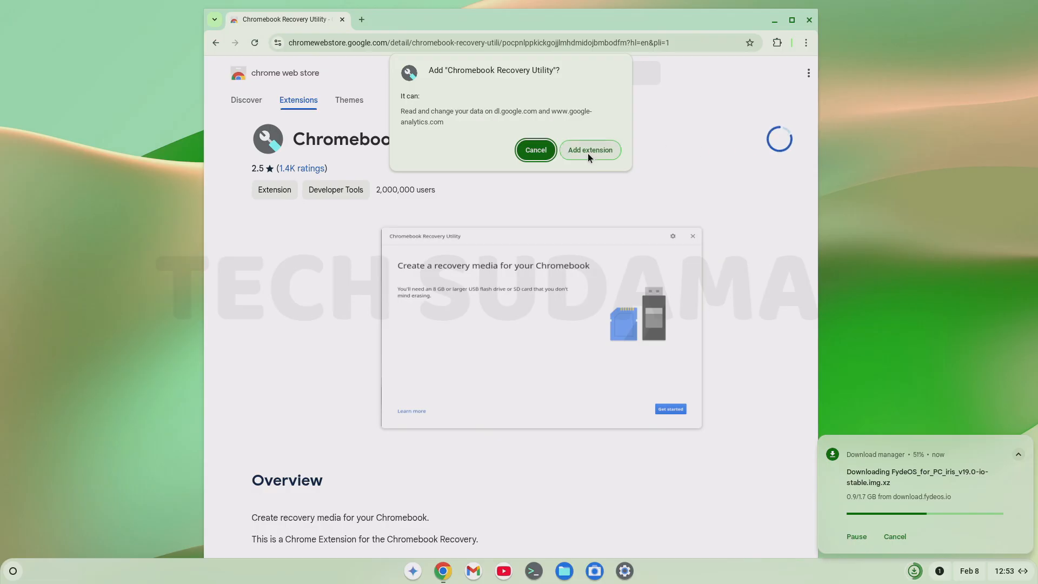
pyautogui.click(588, 149)
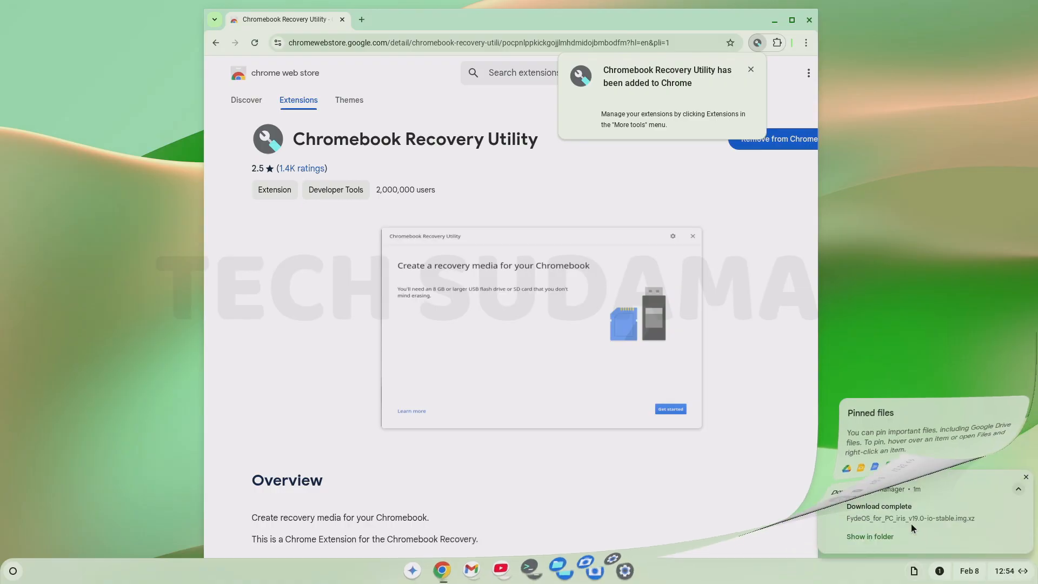
pyautogui.click(751, 69)
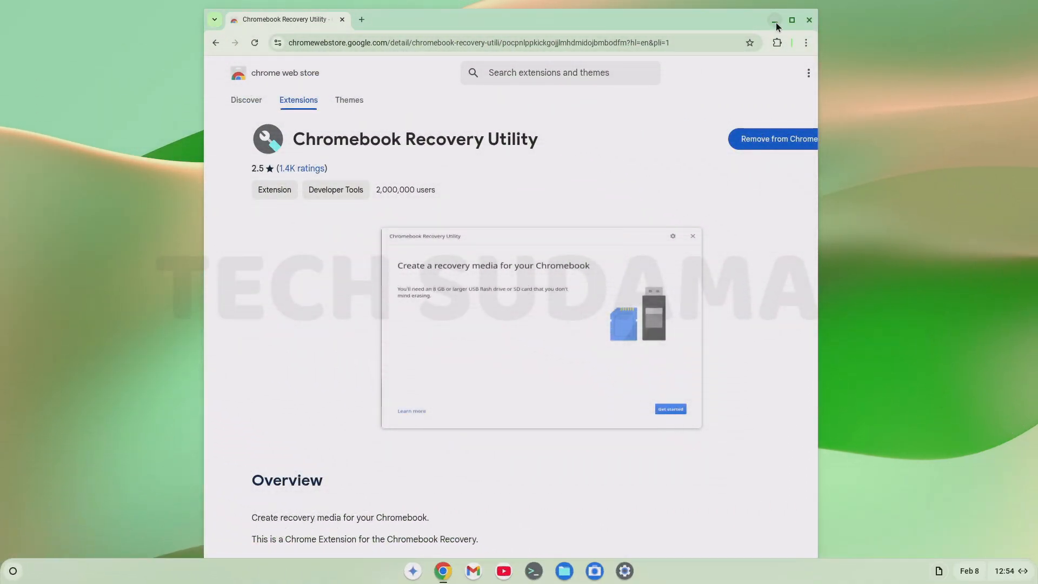
# - In Downloads, open the FydeOS .img.xz archive and copy the .img inside it
pyautogui.click(774, 19)
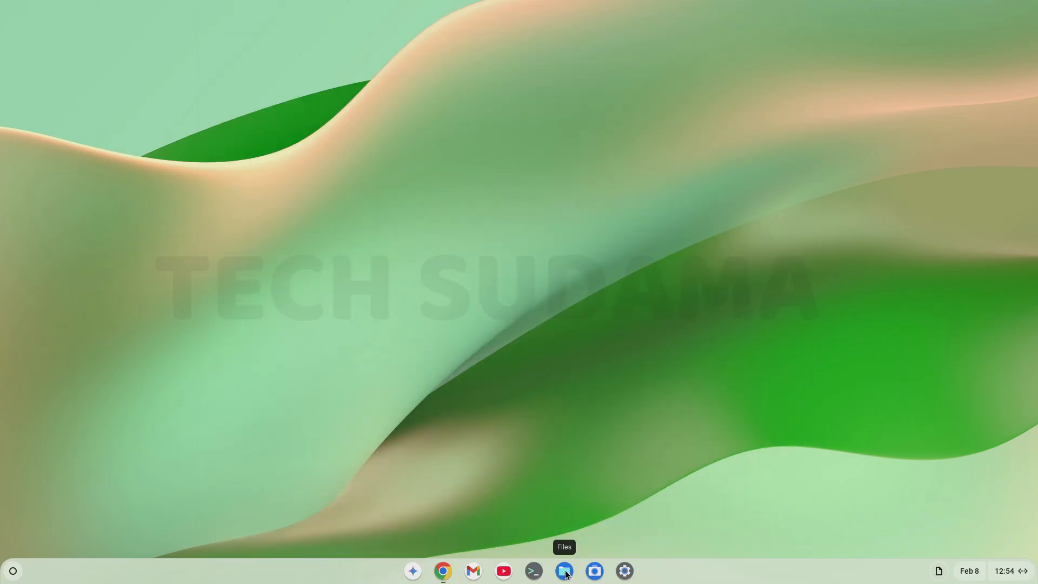
pyautogui.click(563, 570)
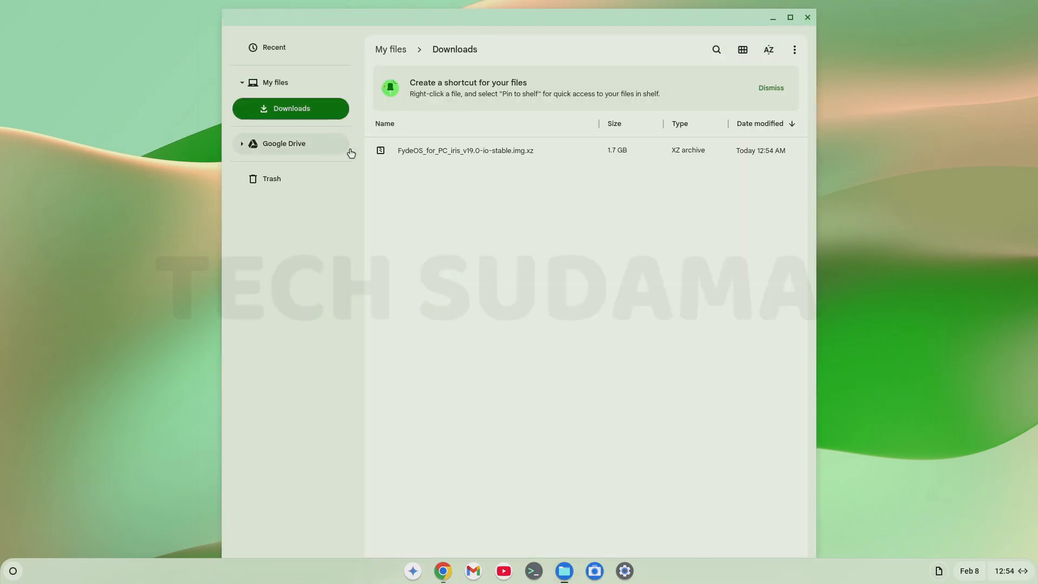
pyautogui.moveTo(459, 155)
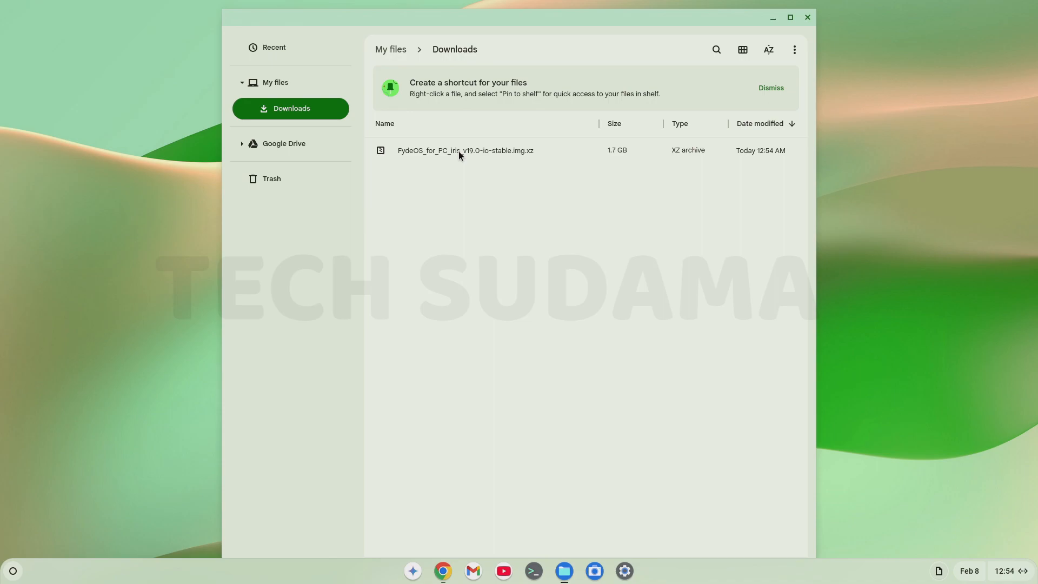
pyautogui.doubleClick(464, 151)
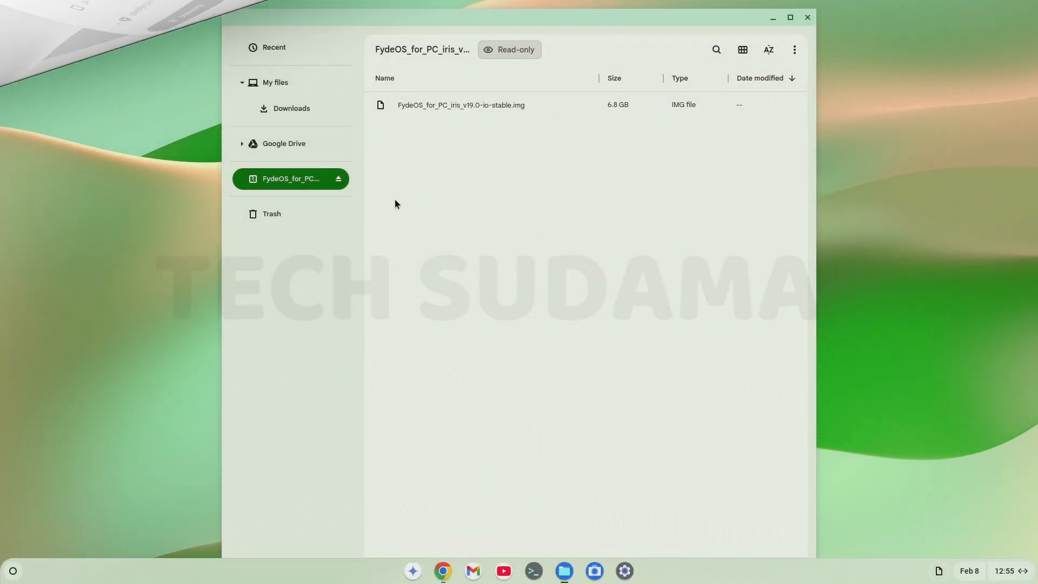
pyautogui.click(461, 105)
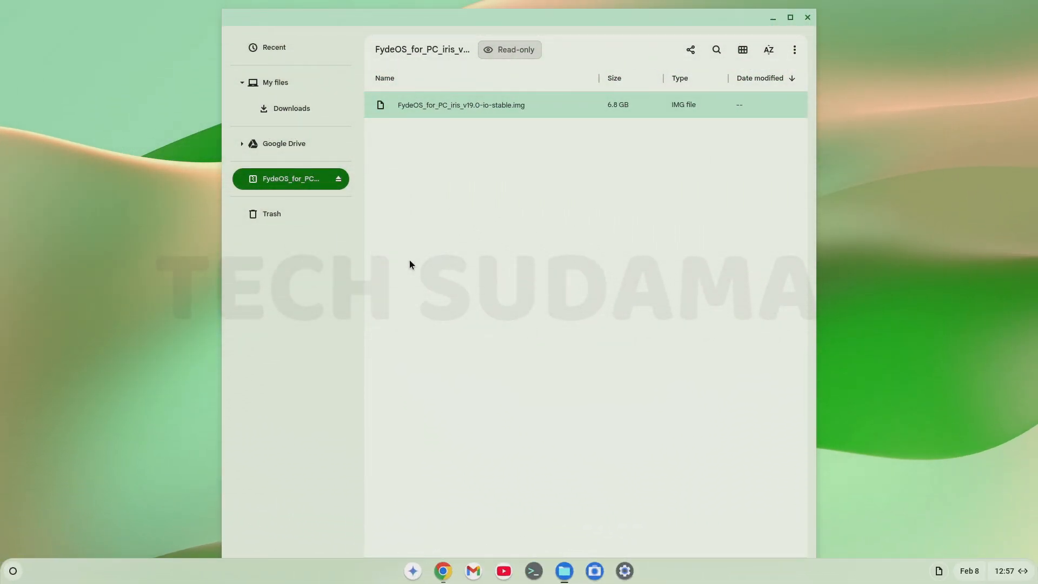
# - Paste the 6.8 GB .img into Downloads and eject the mounted archive
pyautogui.click(289, 108)
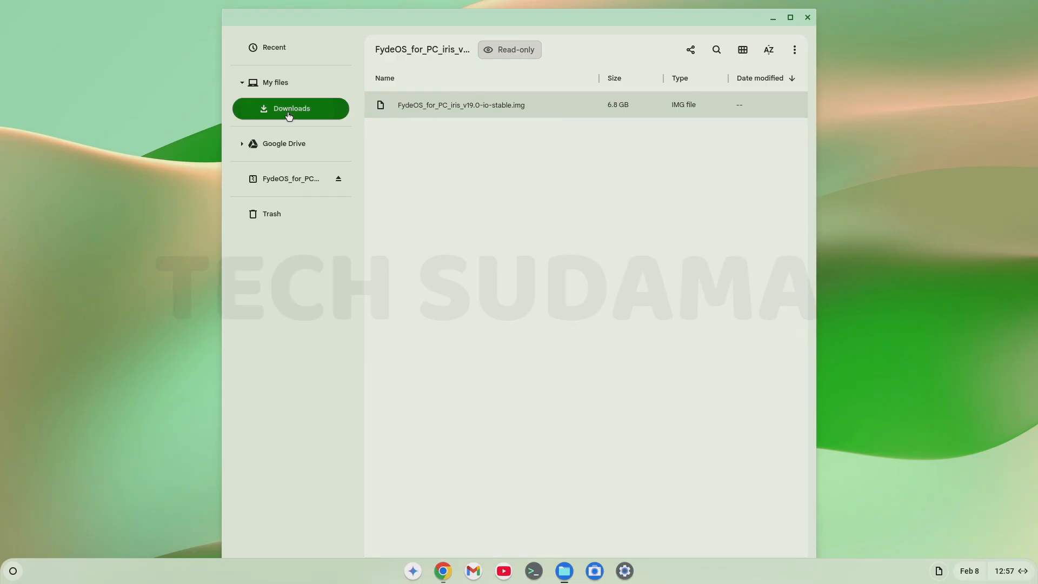
pyautogui.click(290, 108)
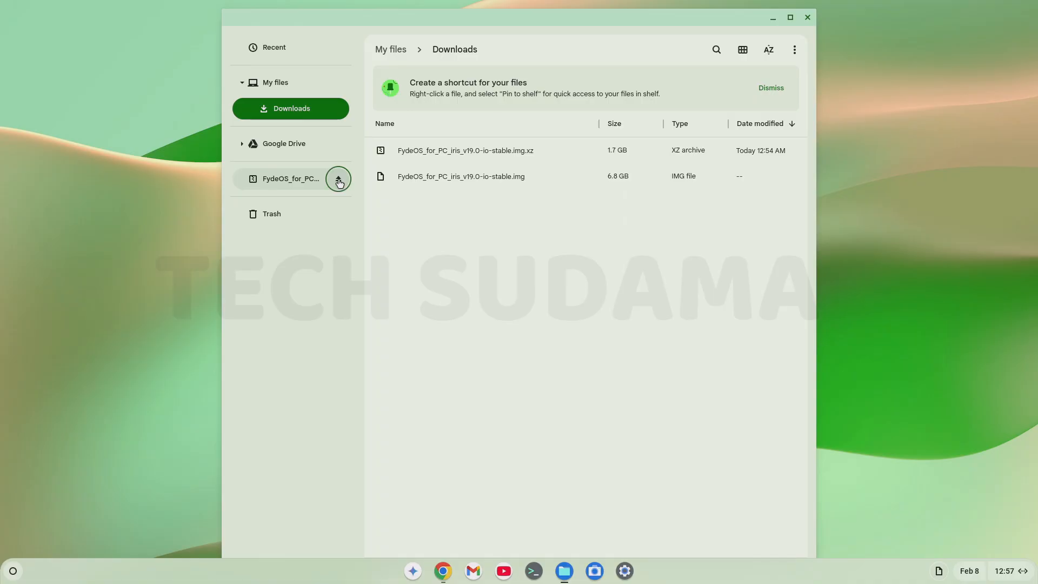
pyautogui.click(337, 179)
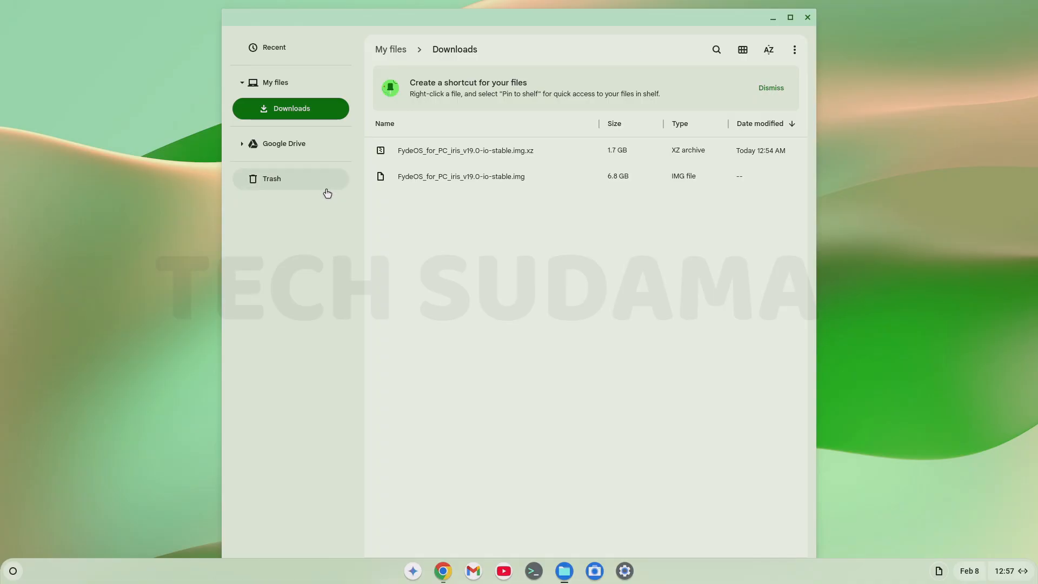
# - Trash the .img.xz archive and empty Trash forever, leaving only the .img in Downloads
pyautogui.click(464, 150)
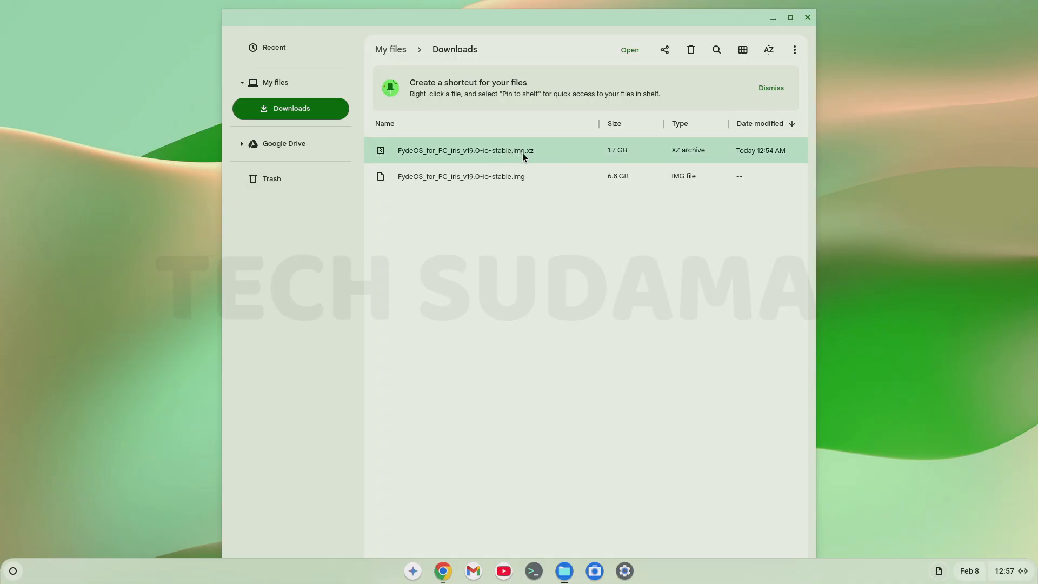
pyautogui.moveTo(659, 97)
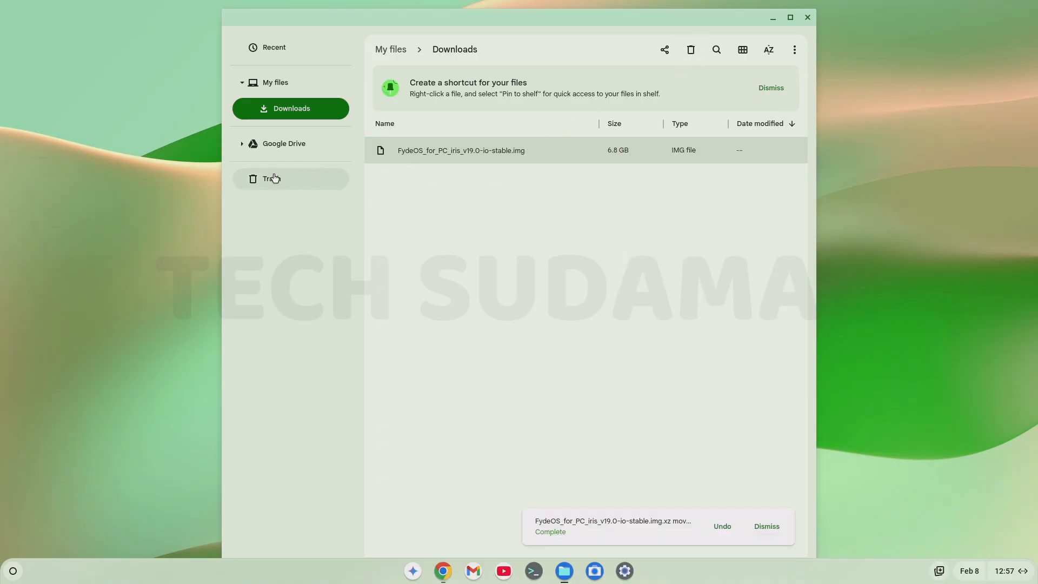
pyautogui.click(271, 178)
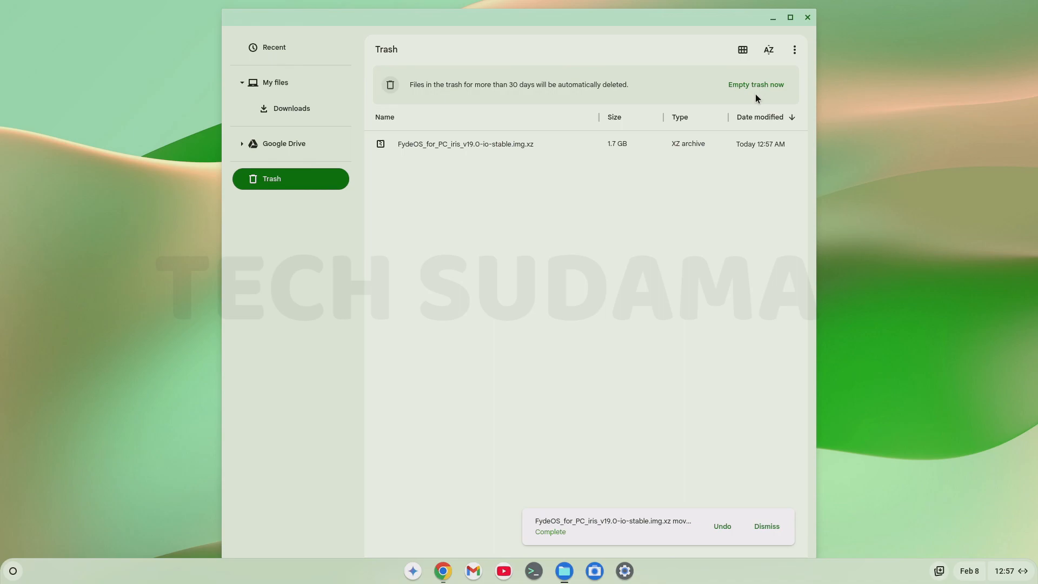
pyautogui.click(755, 84)
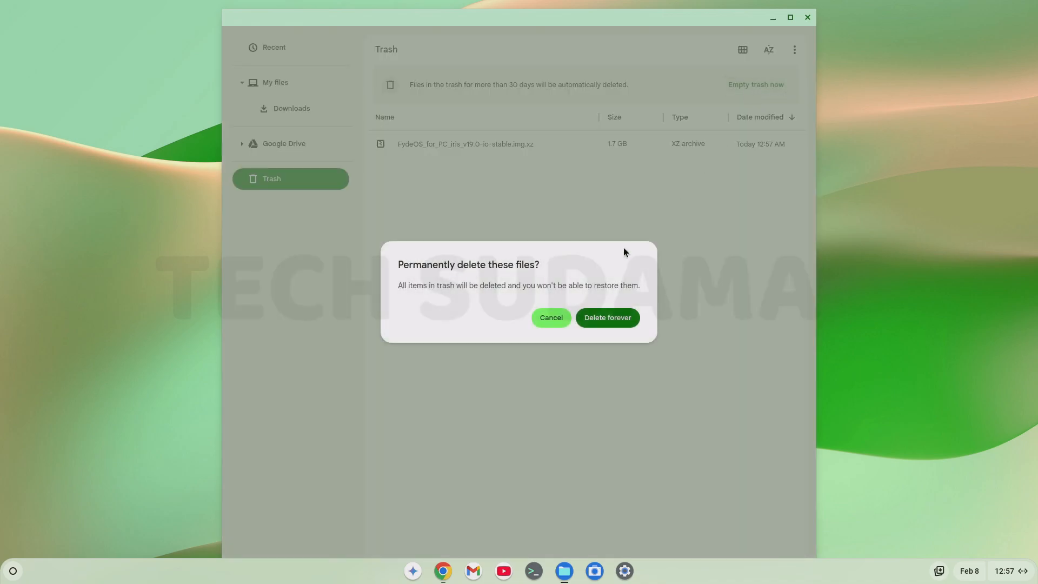
pyautogui.click(550, 317)
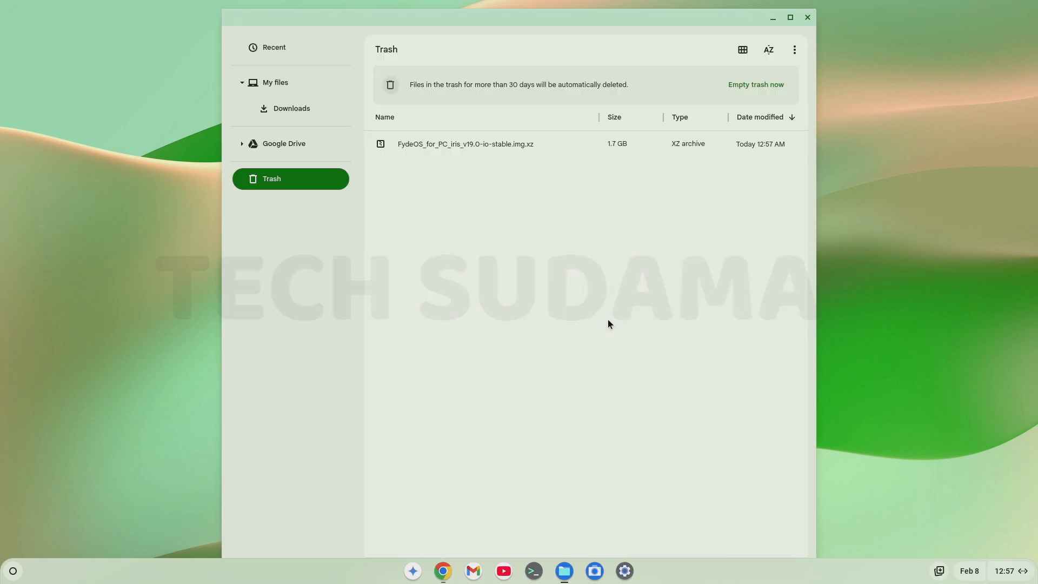
pyautogui.click(291, 108)
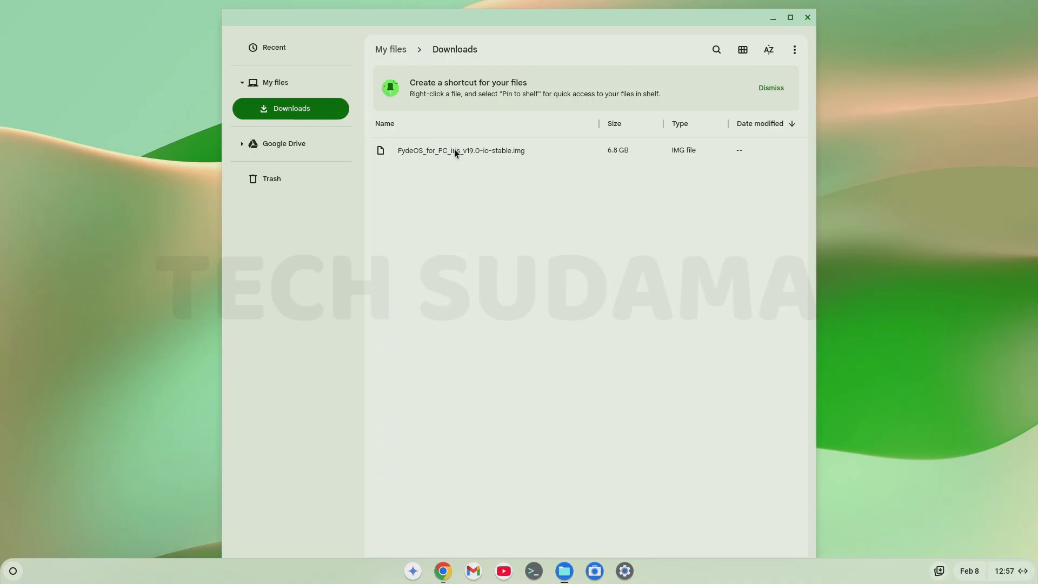
# - Rename the extracted FydeOS image to end in .img.bin
pyautogui.click(461, 150)
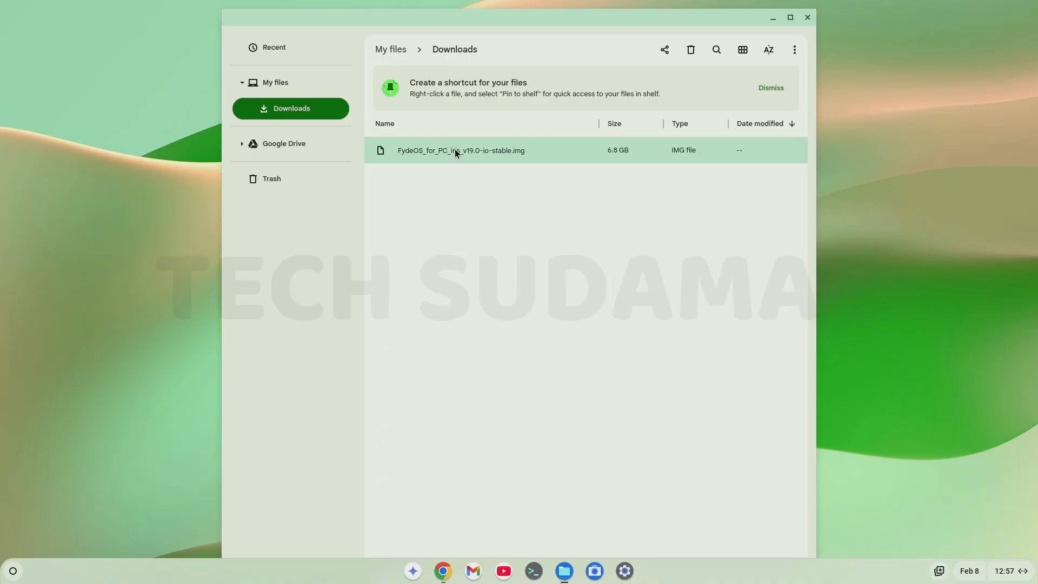
pyautogui.rightClick(461, 151)
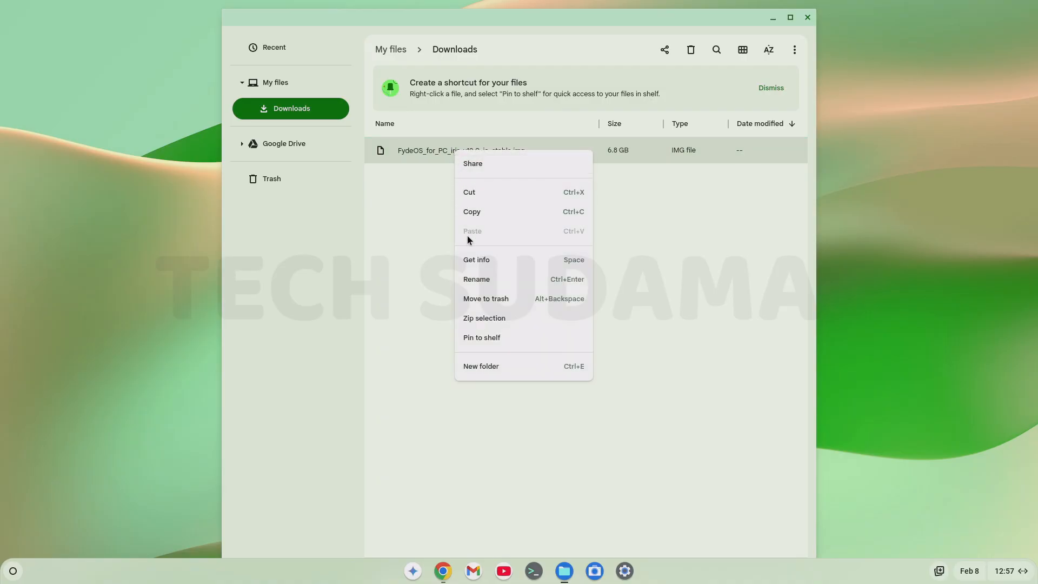
pyautogui.click(476, 279)
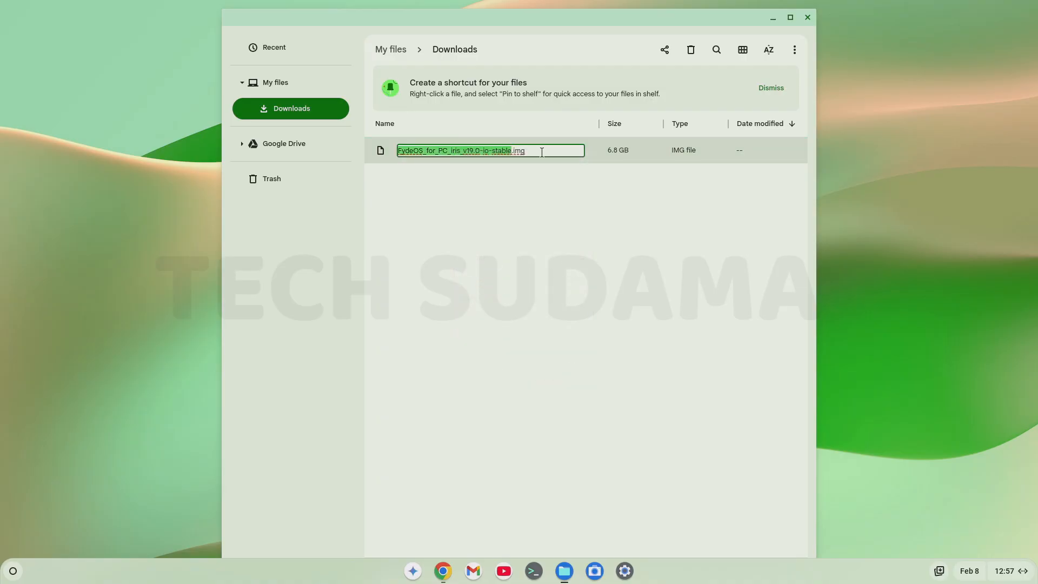
pyautogui.write('.bin')
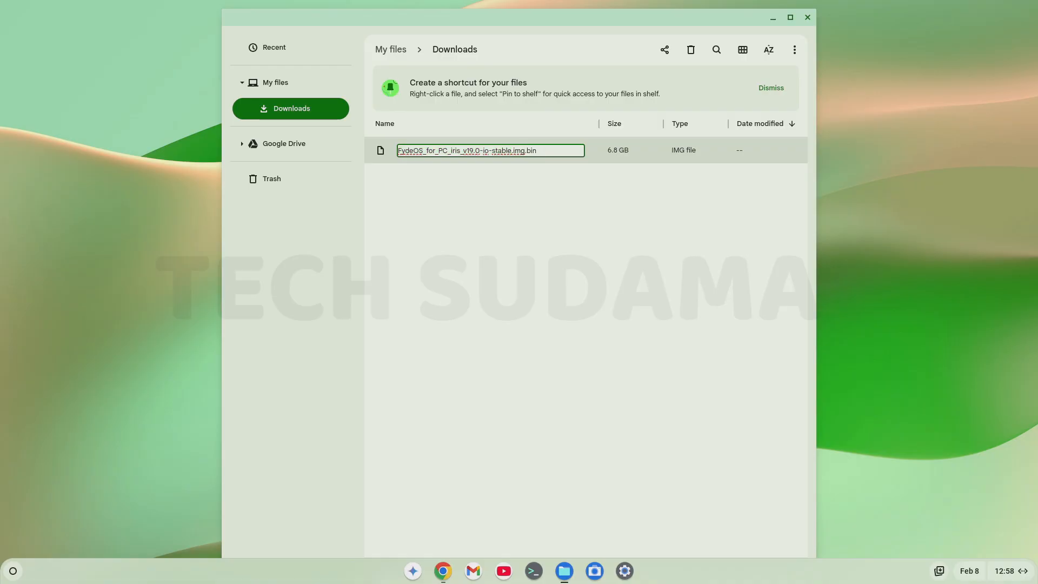
pyautogui.moveTo(541, 163)
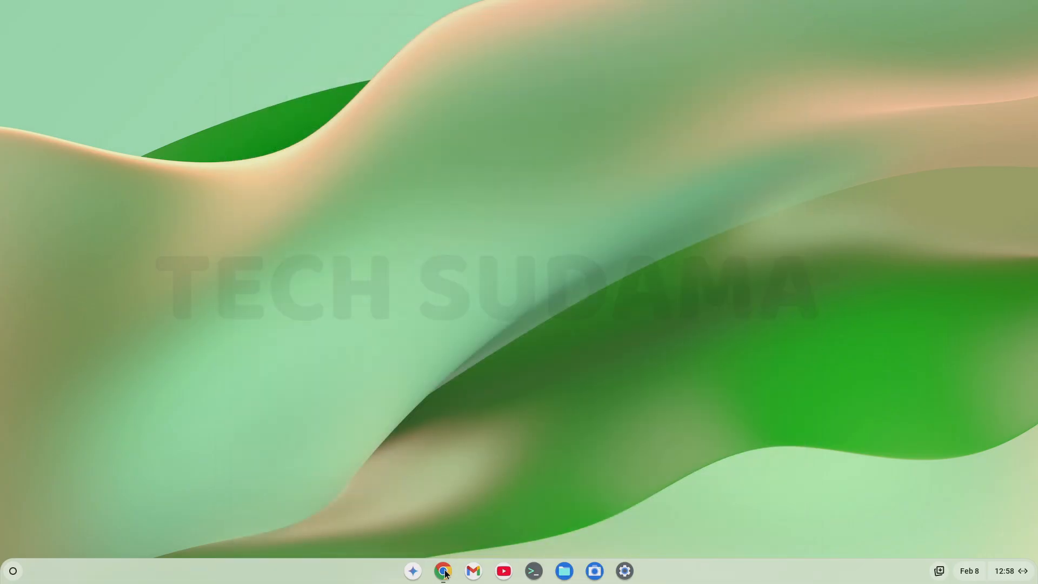
pyautogui.click(443, 570)
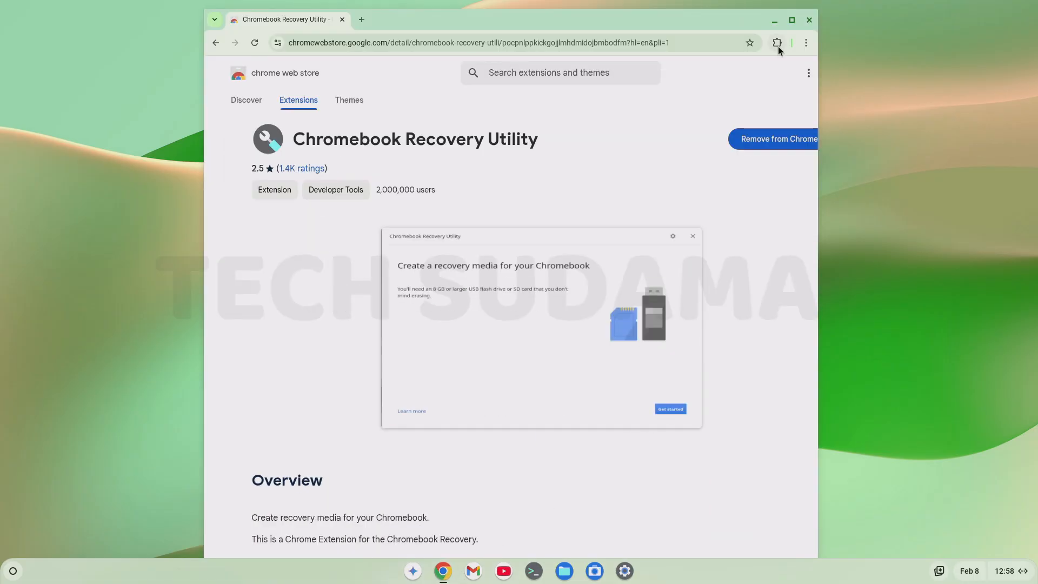
pyautogui.click(776, 42)
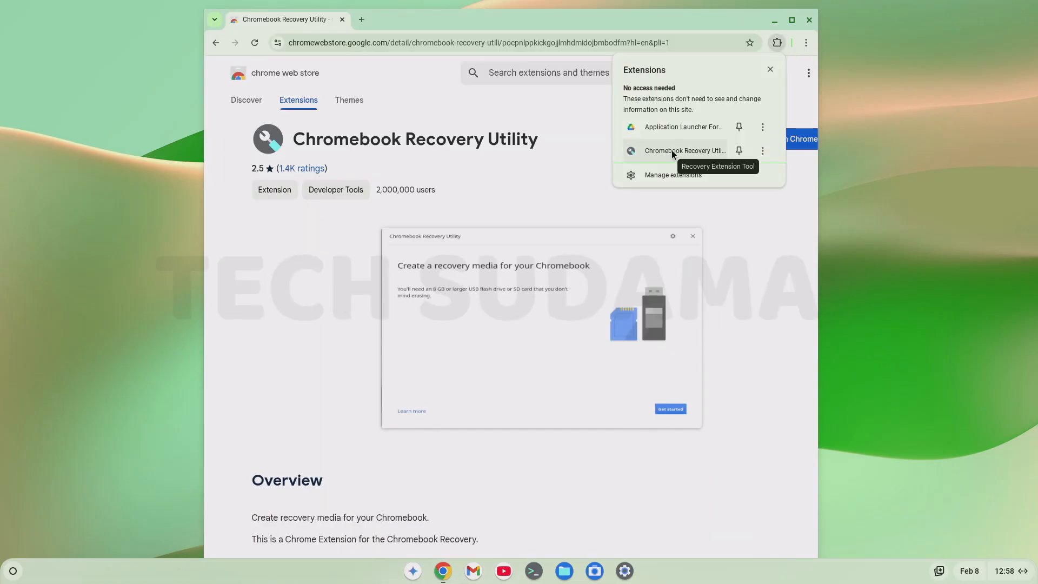
pyautogui.click(686, 151)
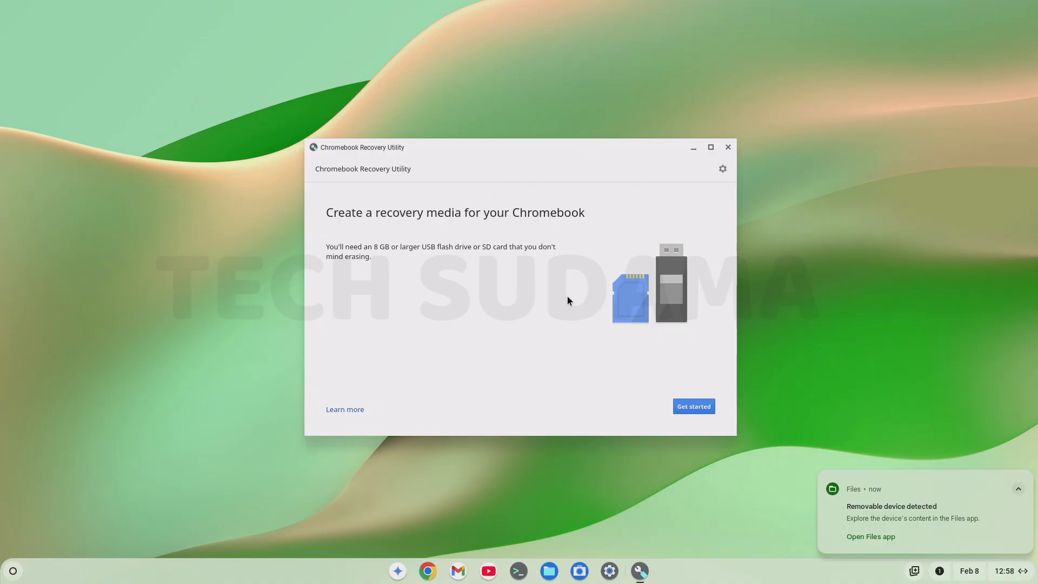
pyautogui.click(721, 169)
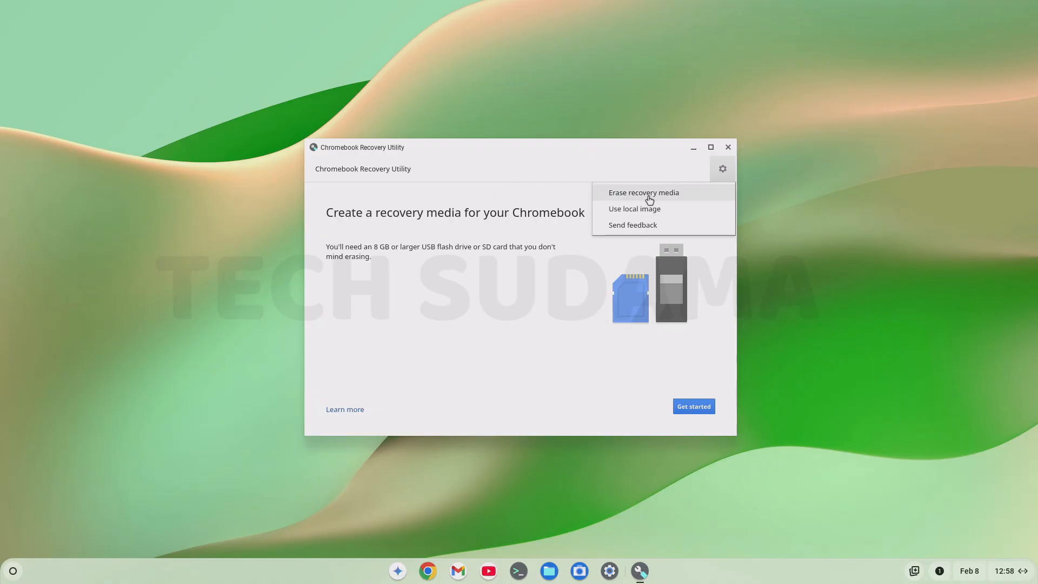
pyautogui.click(642, 193)
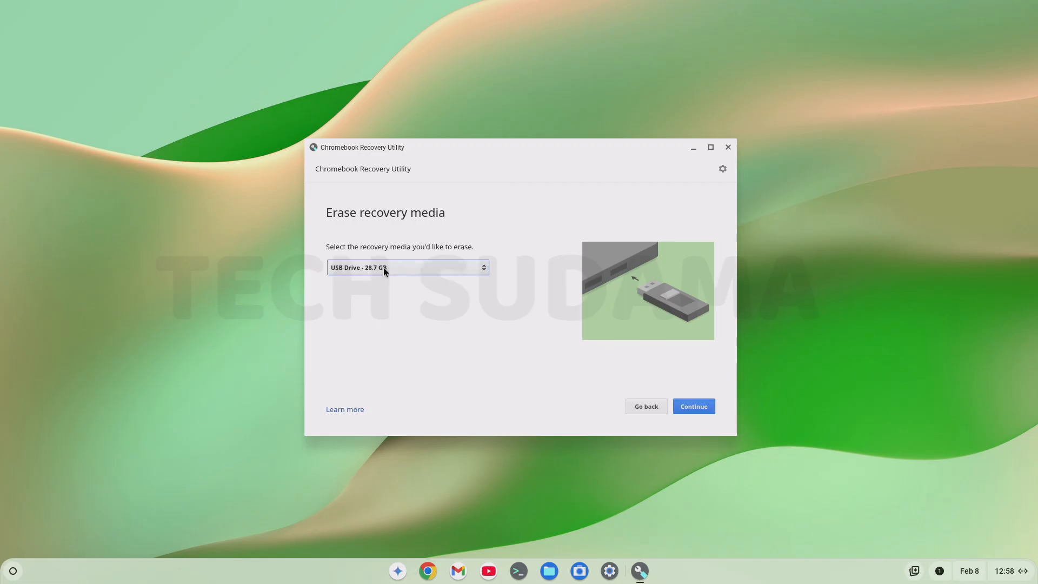
pyautogui.click(693, 406)
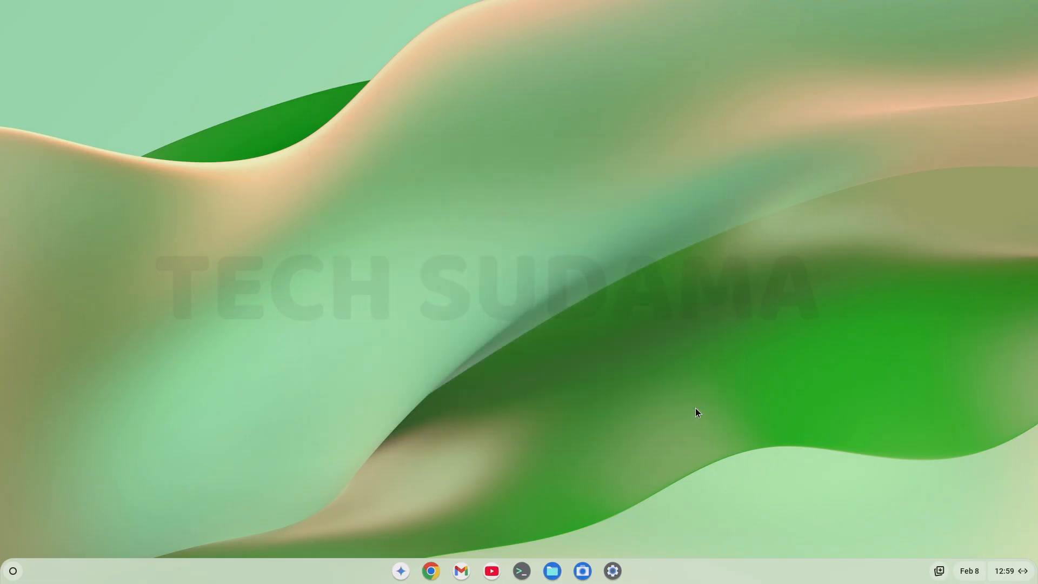
pyautogui.moveTo(443, 571)
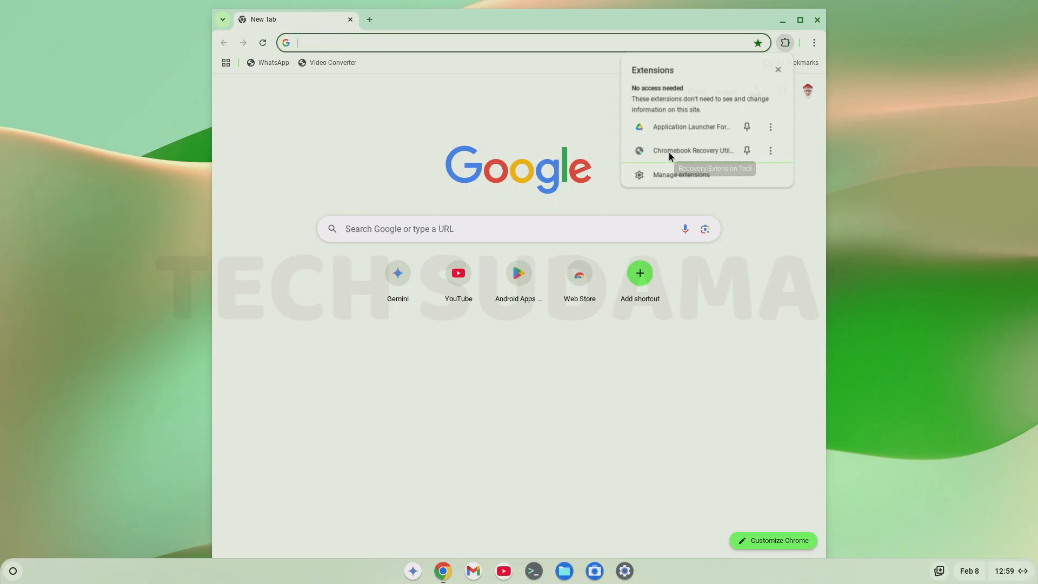
# - In Chromebook Recovery Utility, use the local FydeOS v19 .img.bin from Downloads as the image
pyautogui.click(692, 150)
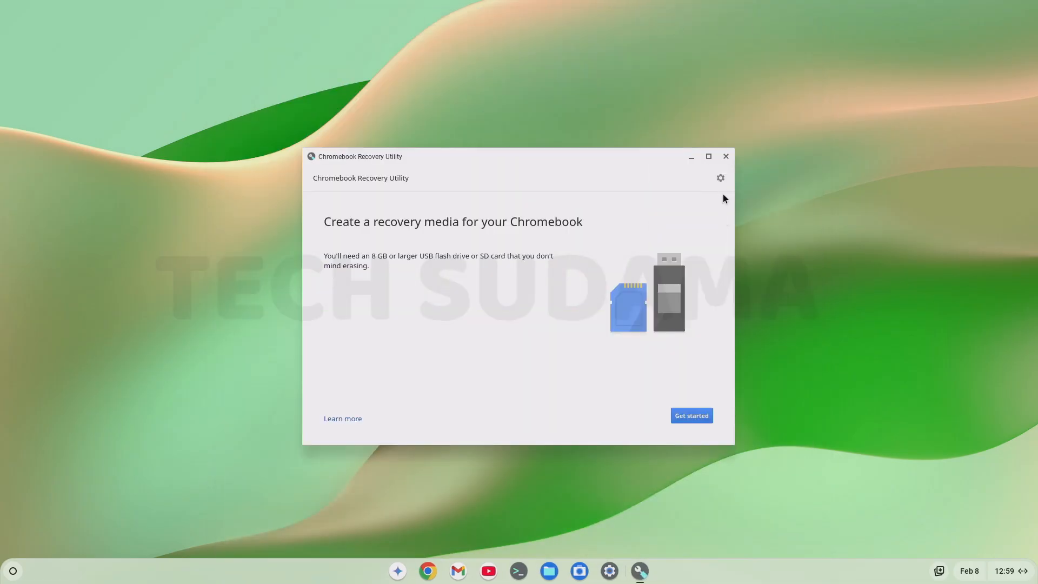
pyautogui.click(720, 177)
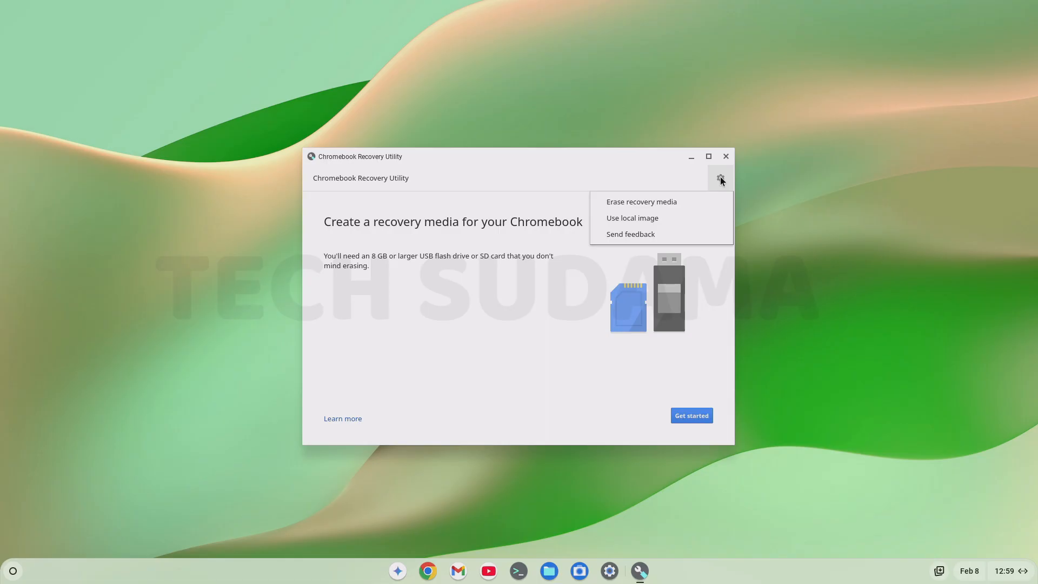
pyautogui.click(630, 218)
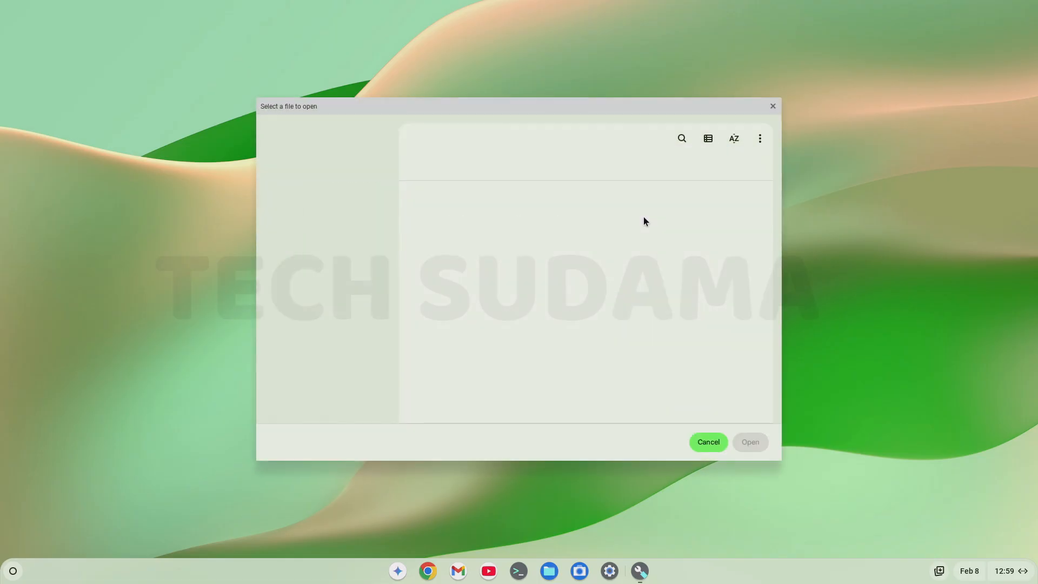
pyautogui.click(326, 197)
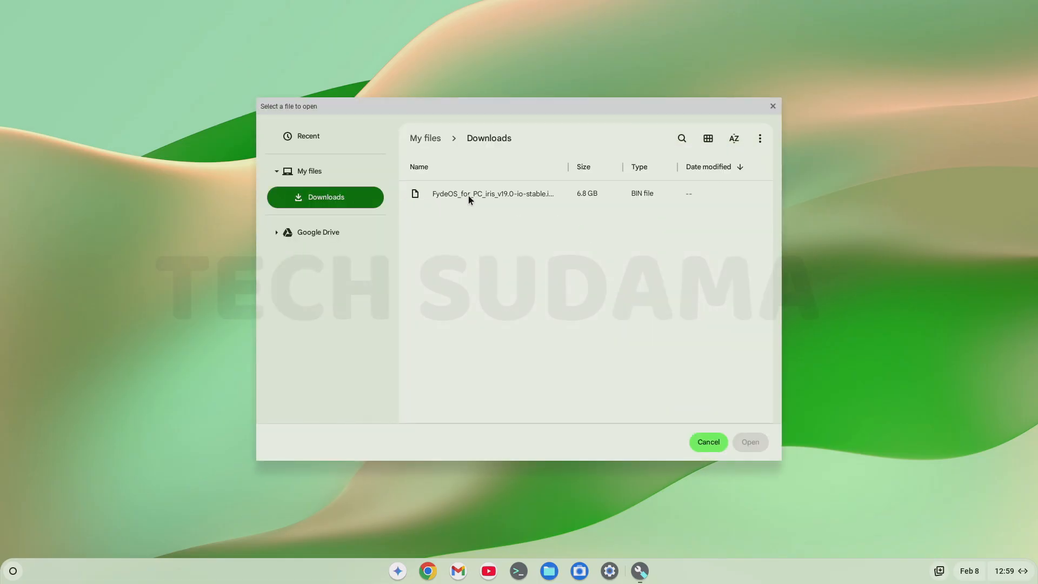
pyautogui.click(493, 193)
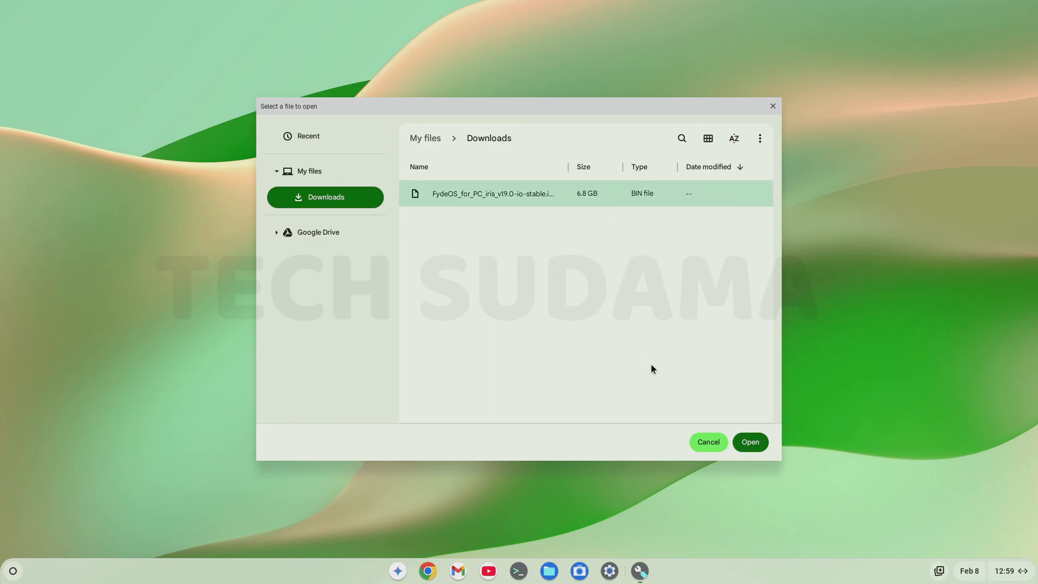
pyautogui.click(748, 441)
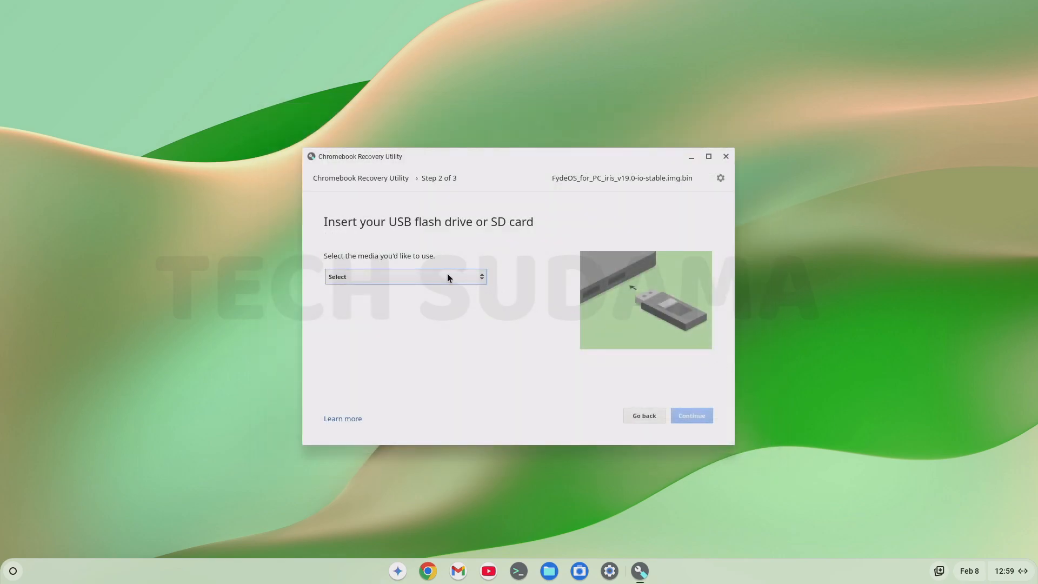
# - Target the 28.7 GB USB drive and start writing the image
pyautogui.click(403, 276)
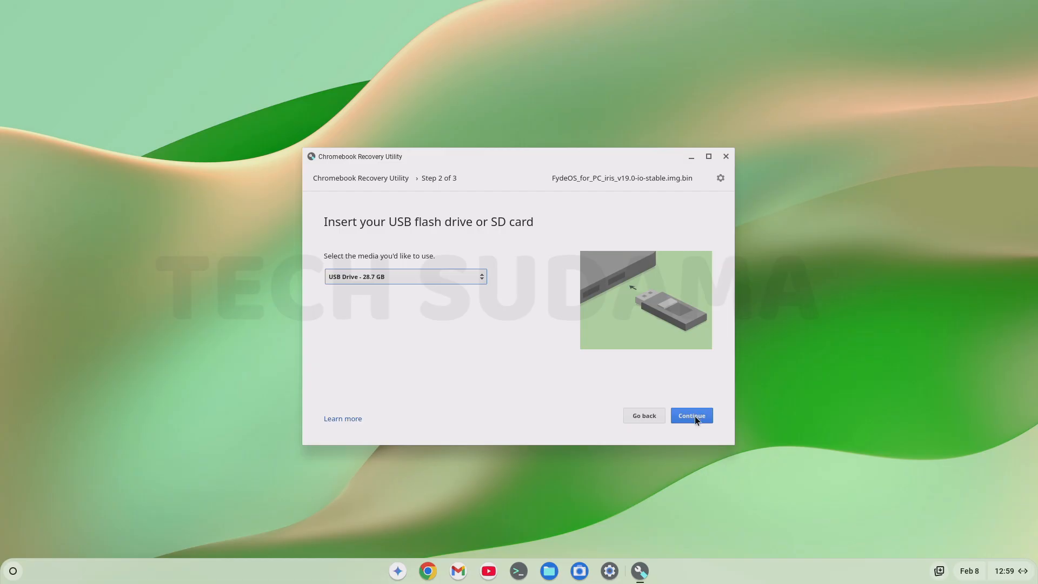
pyautogui.click(691, 416)
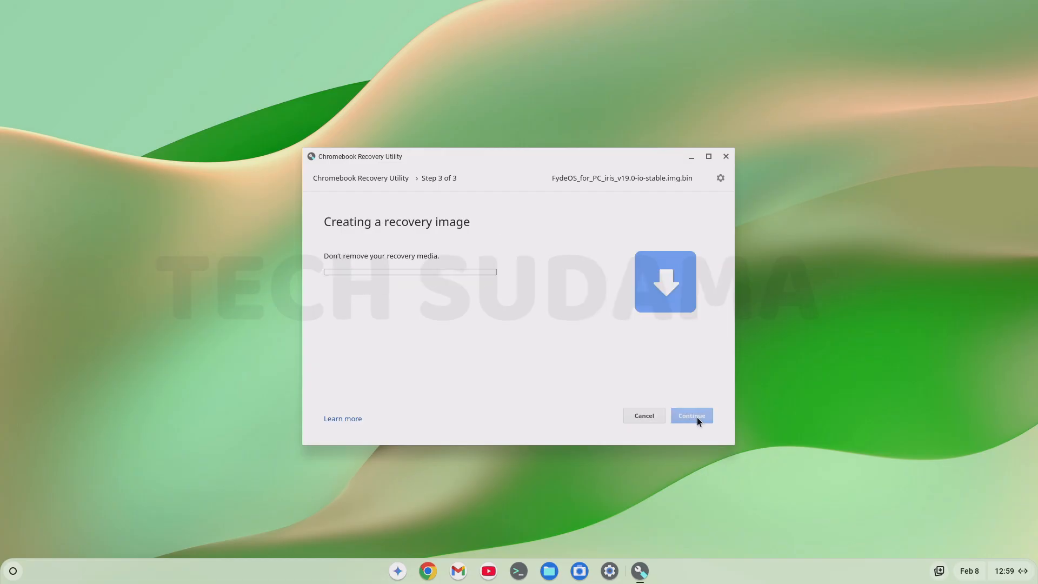
pyautogui.moveTo(561, 339)
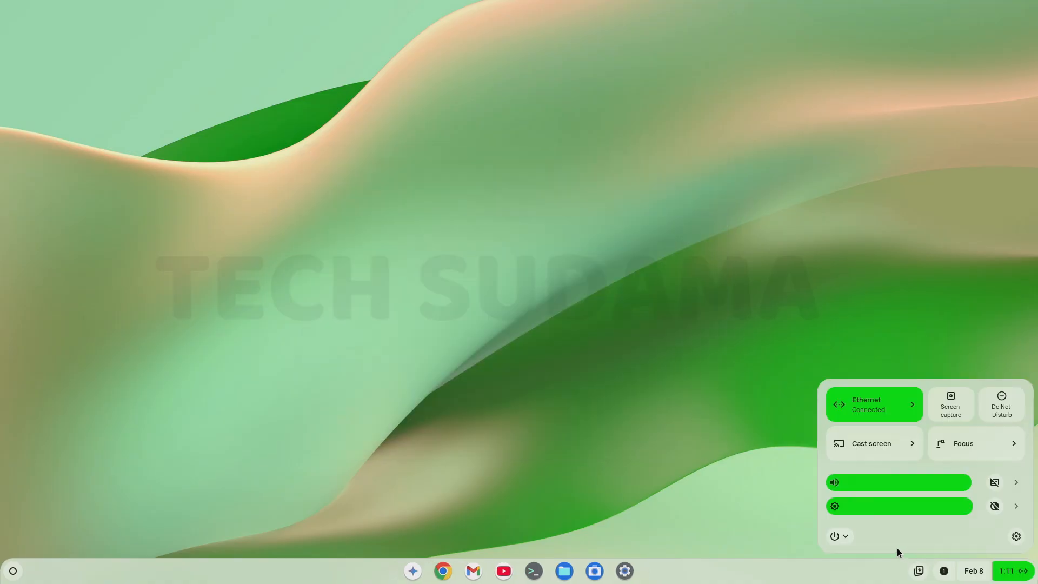
pyautogui.click(836, 537)
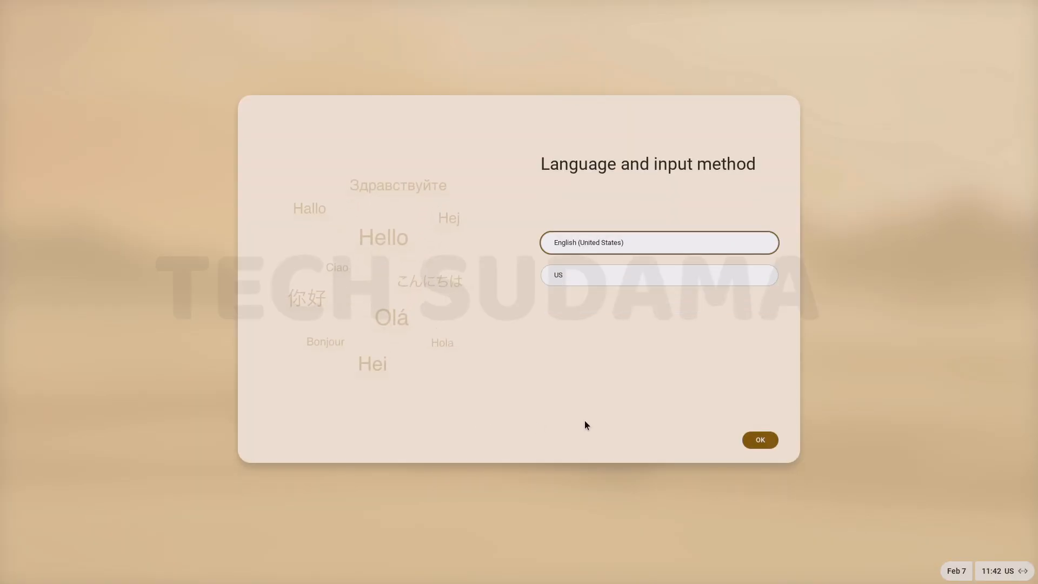
# - Keep English (US) and choose to install FydeOS to this device
pyautogui.click(759, 439)
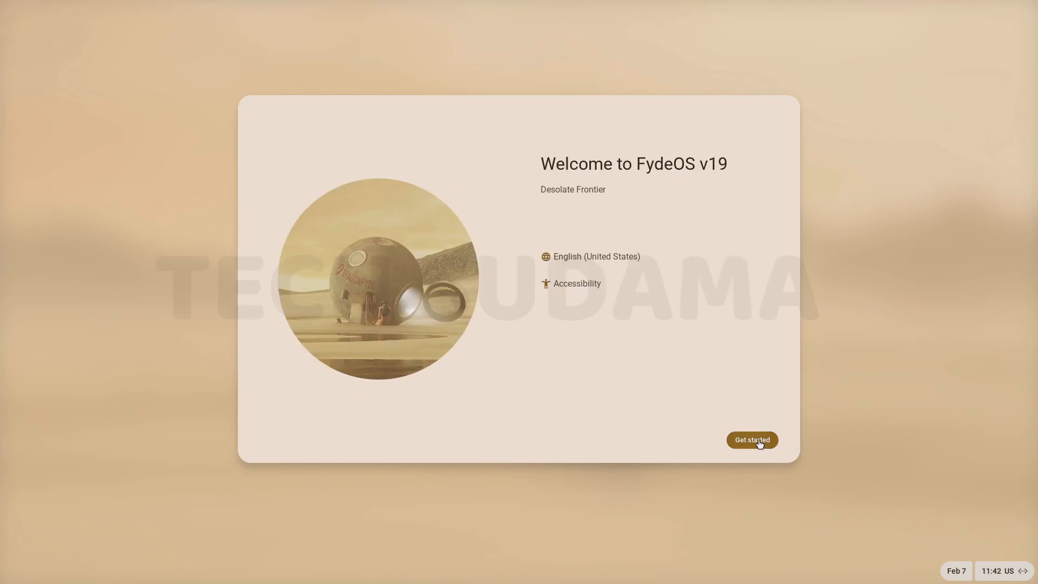
pyautogui.click(751, 440)
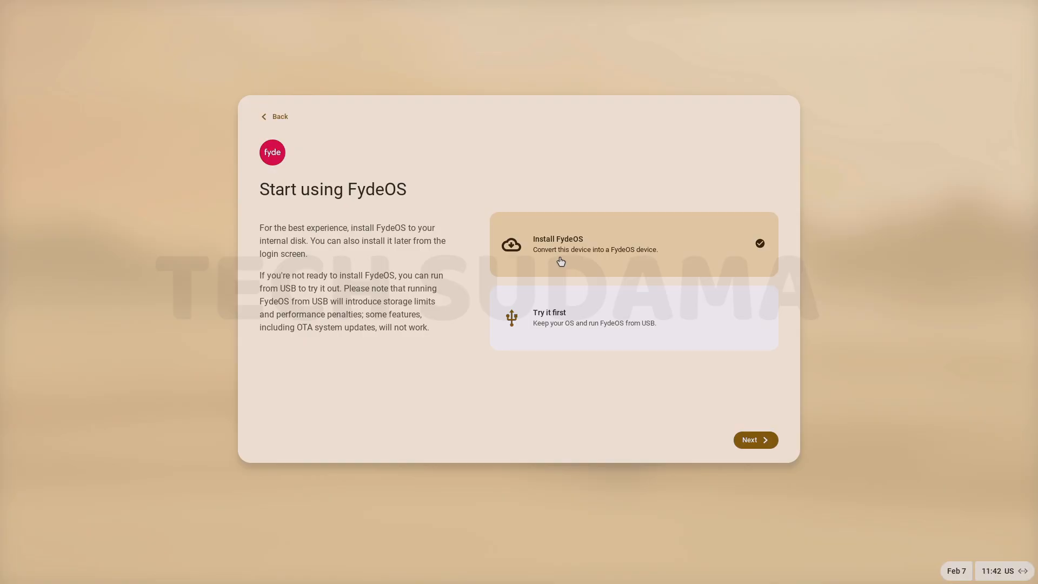
pyautogui.click(753, 440)
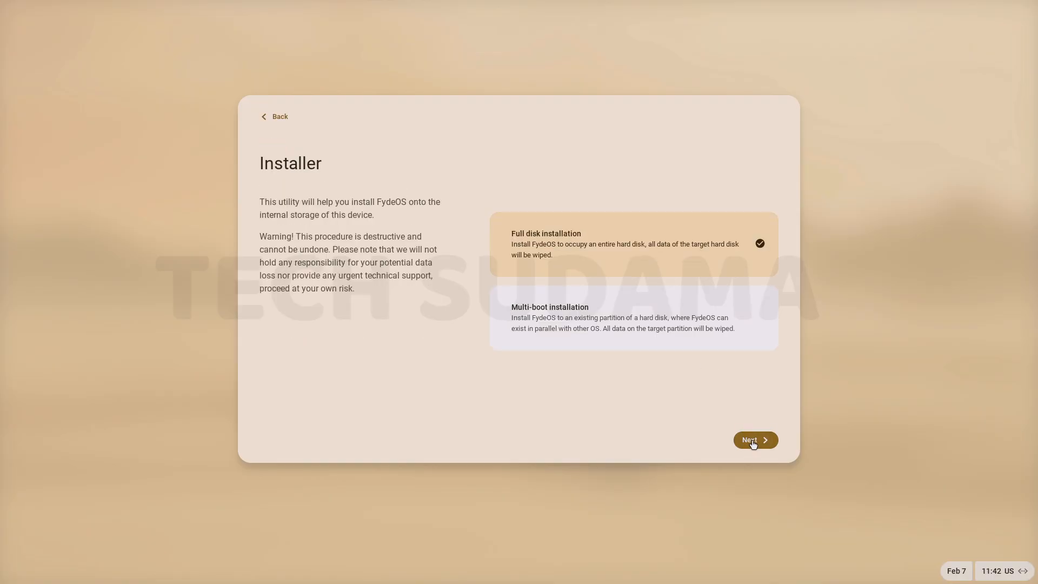
pyautogui.moveTo(637, 331)
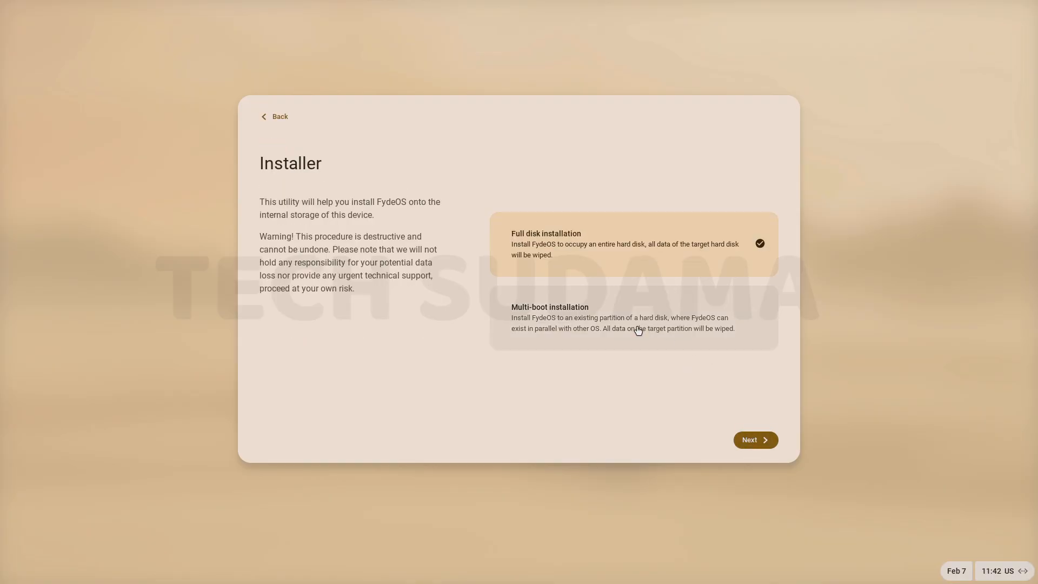
pyautogui.moveTo(553, 325)
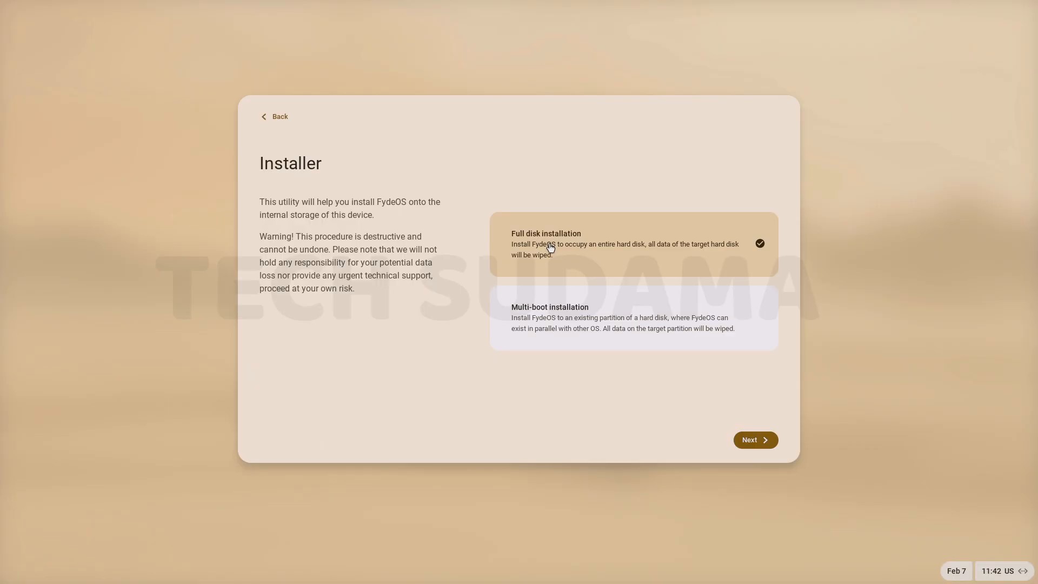
# - Start a full disk installation onto the 232.9G /dev/nvme0n1 drive
pyautogui.click(753, 440)
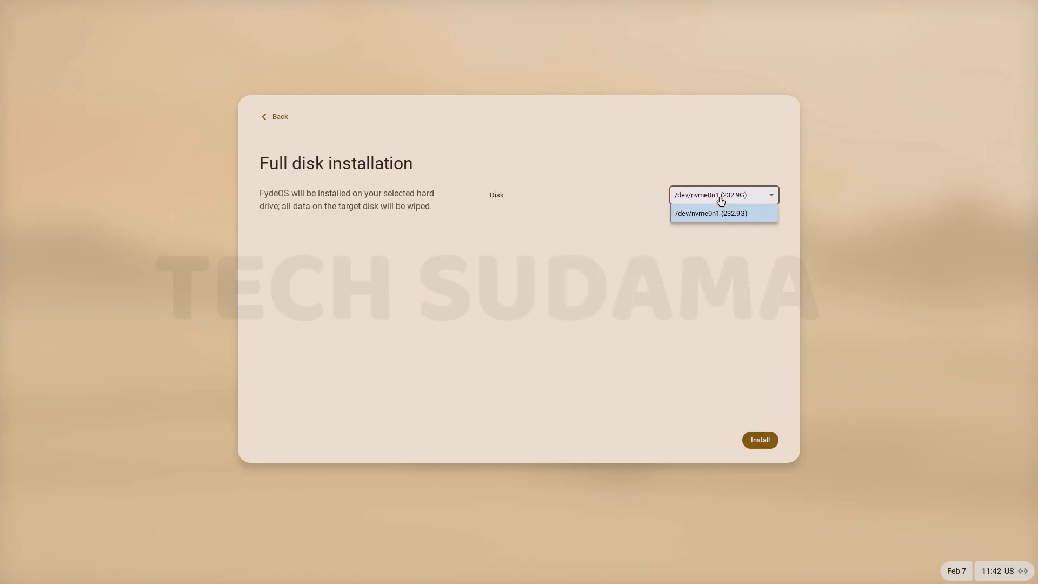
pyautogui.click(709, 213)
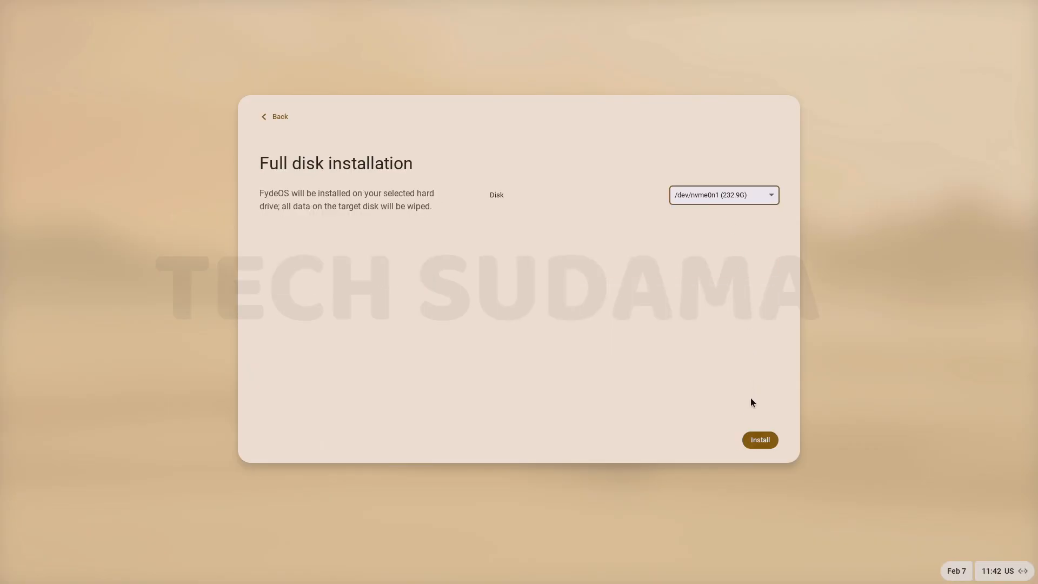
pyautogui.click(759, 440)
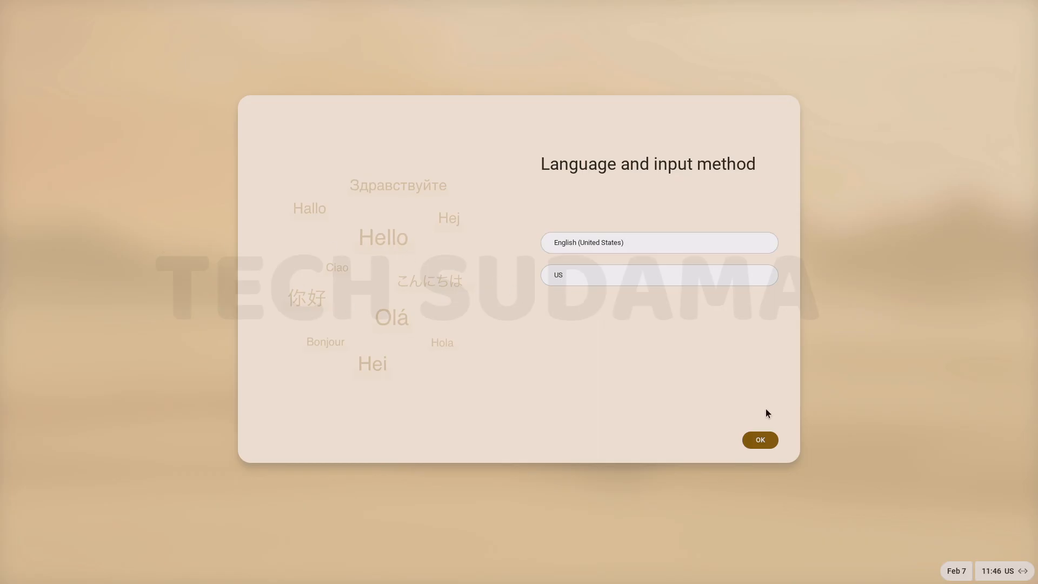
# - Keep English (US) language and keyboard, start setup and accept the privacy statement
pyautogui.click(759, 439)
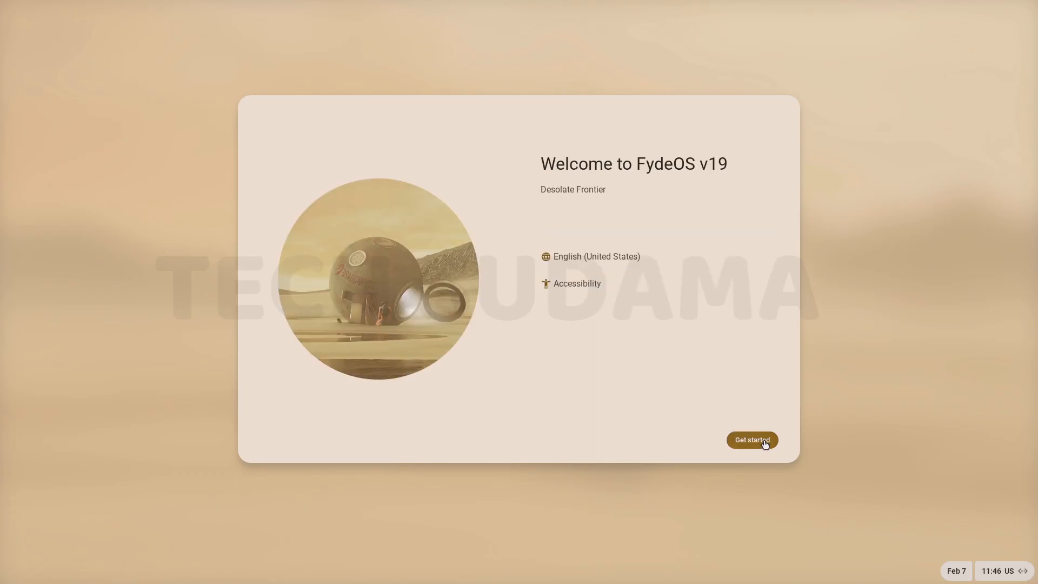
pyautogui.click(751, 440)
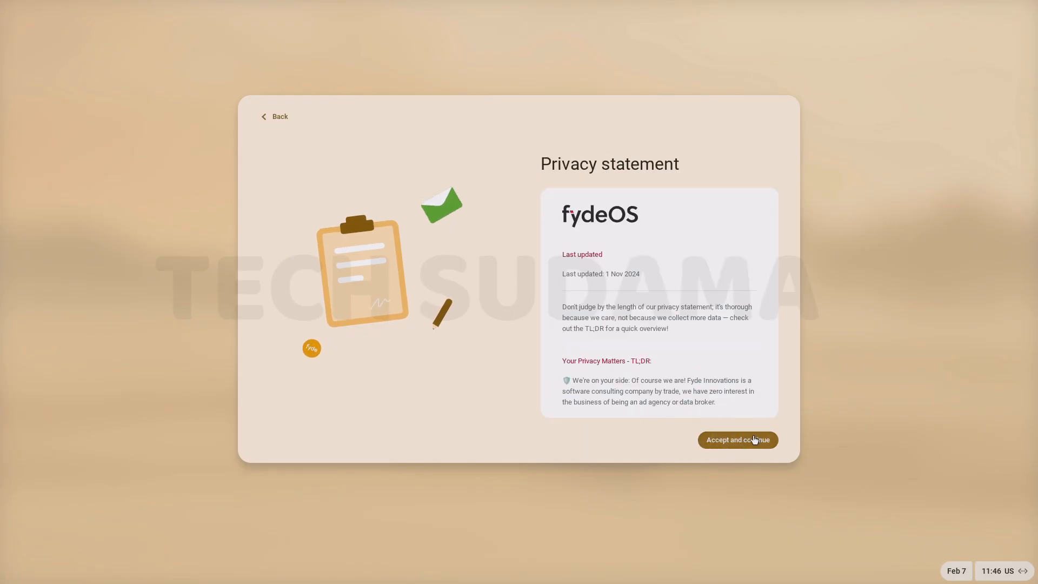
pyautogui.click(736, 440)
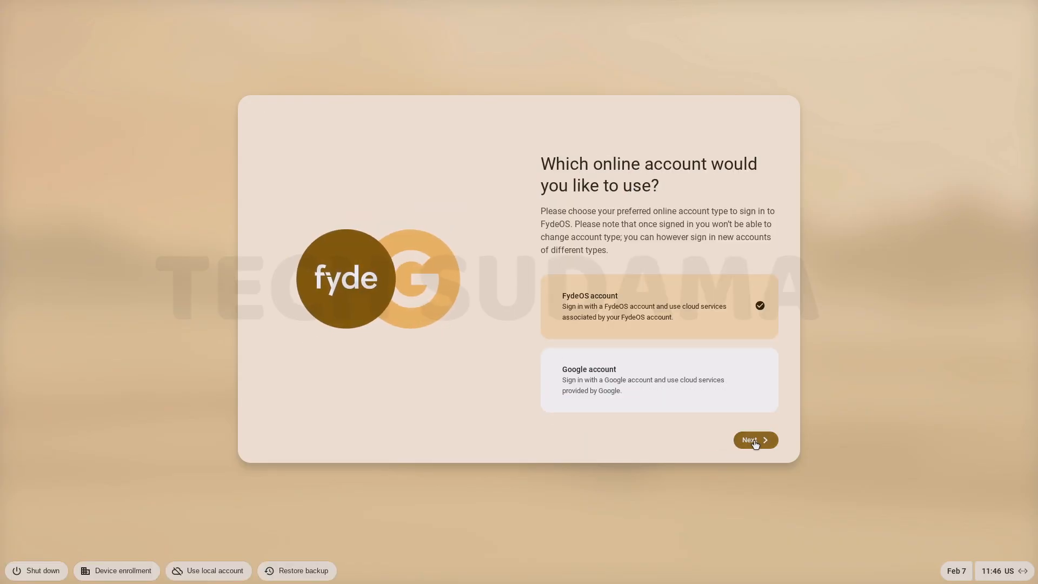
# - Choose a Google account for personal use and continue to the device password screen
pyautogui.click(658, 380)
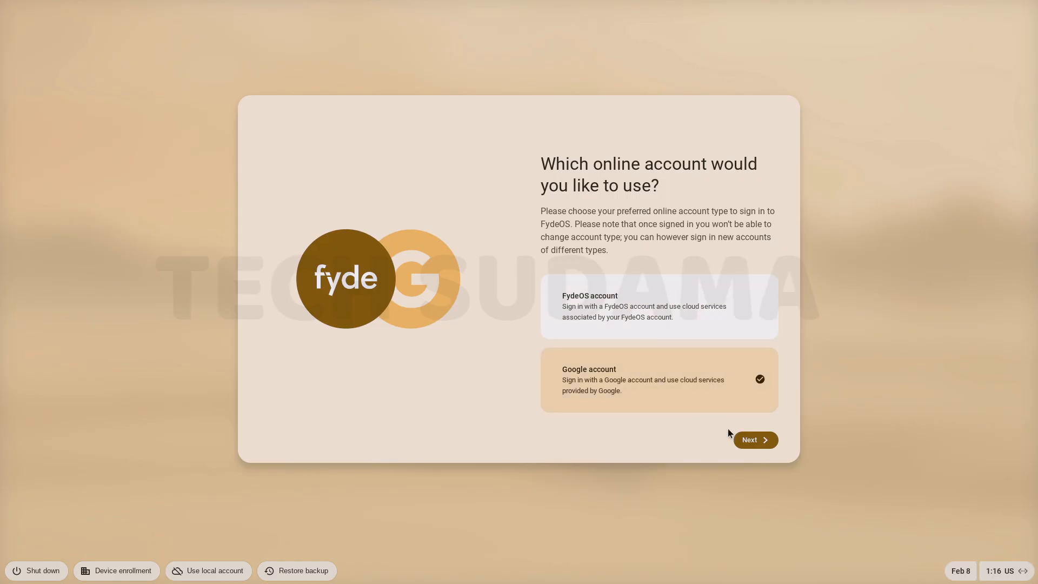
pyautogui.click(754, 440)
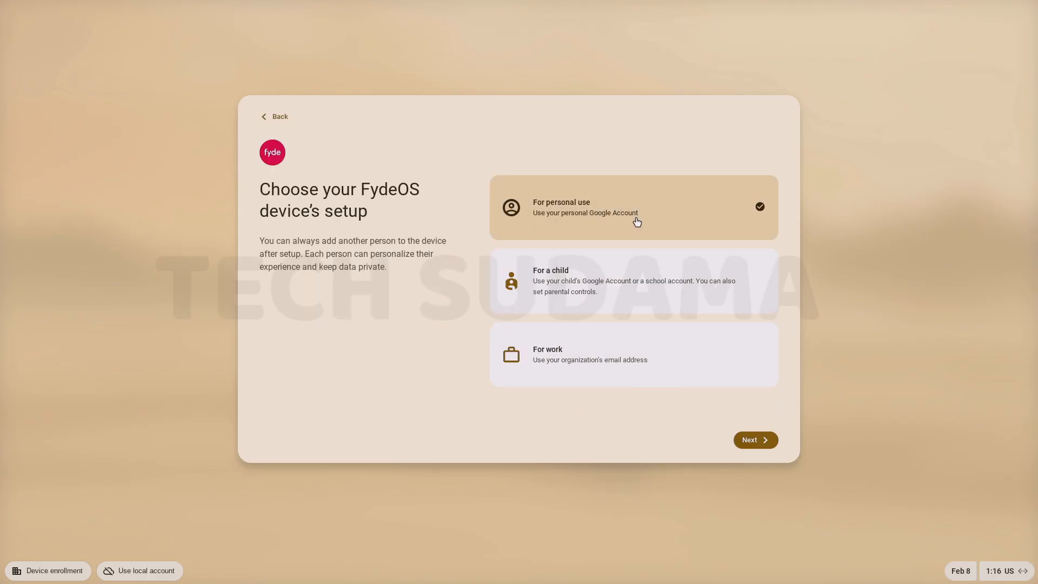
pyautogui.click(754, 440)
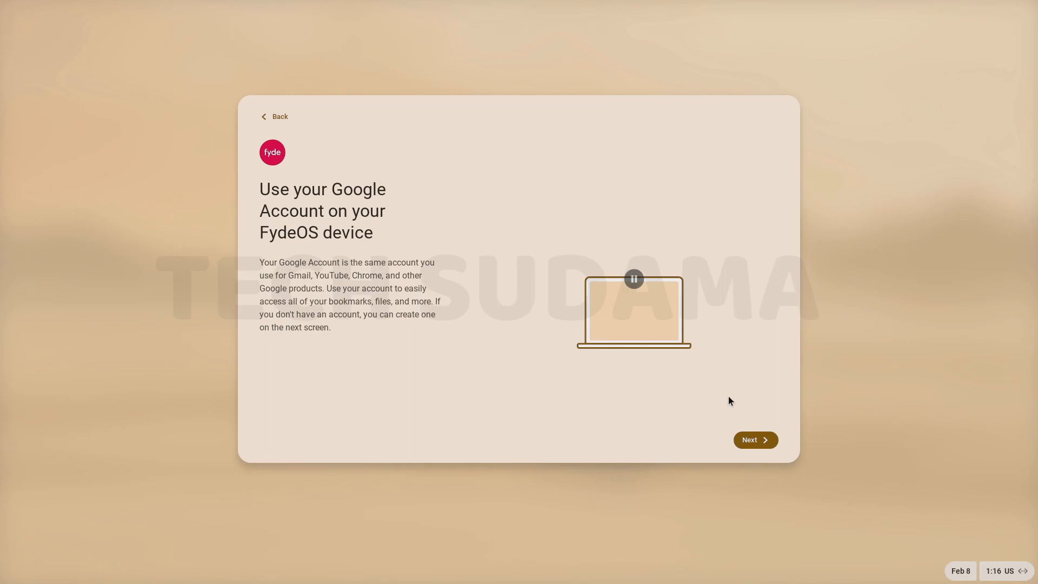
pyautogui.click(753, 440)
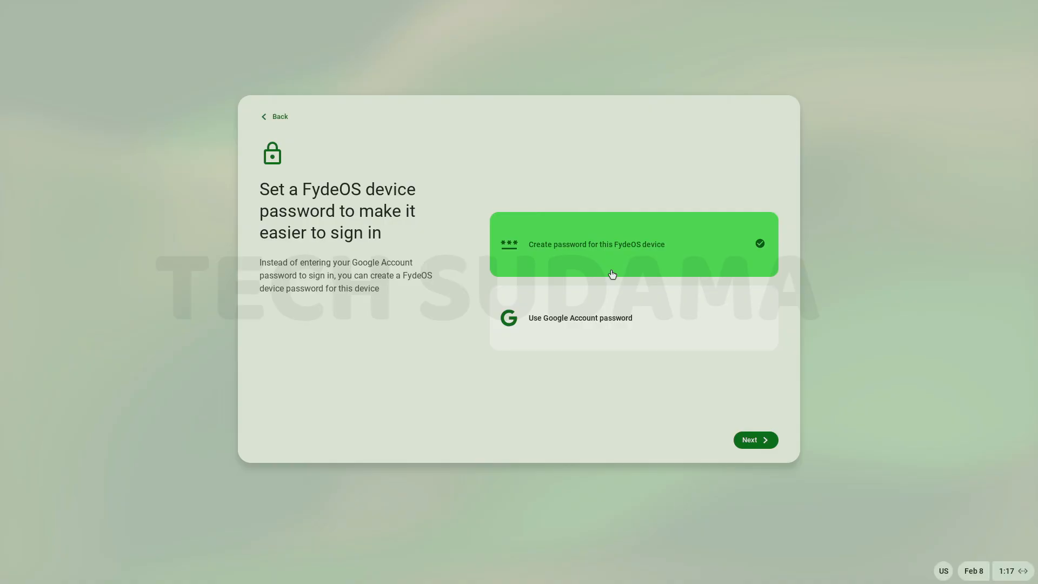
pyautogui.moveTo(618, 259)
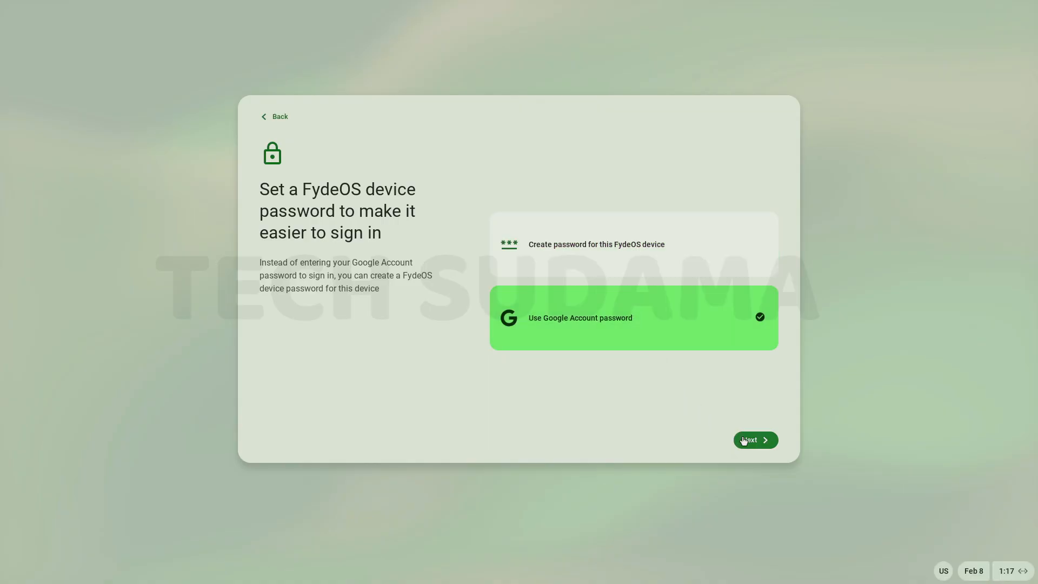
# - Use the Google Account password and keep display and text size at 100%
pyautogui.click(753, 441)
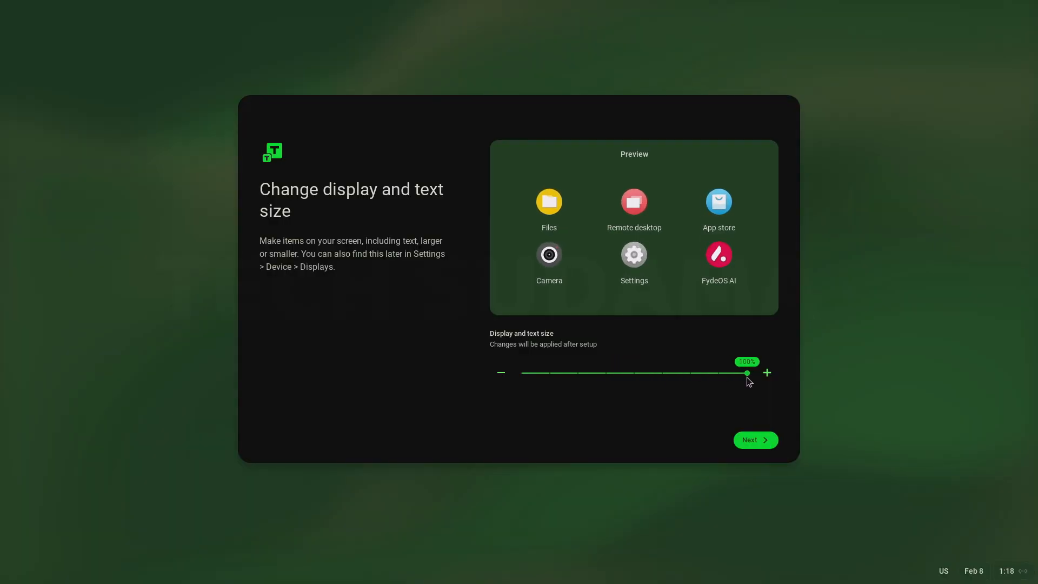
pyautogui.click(753, 440)
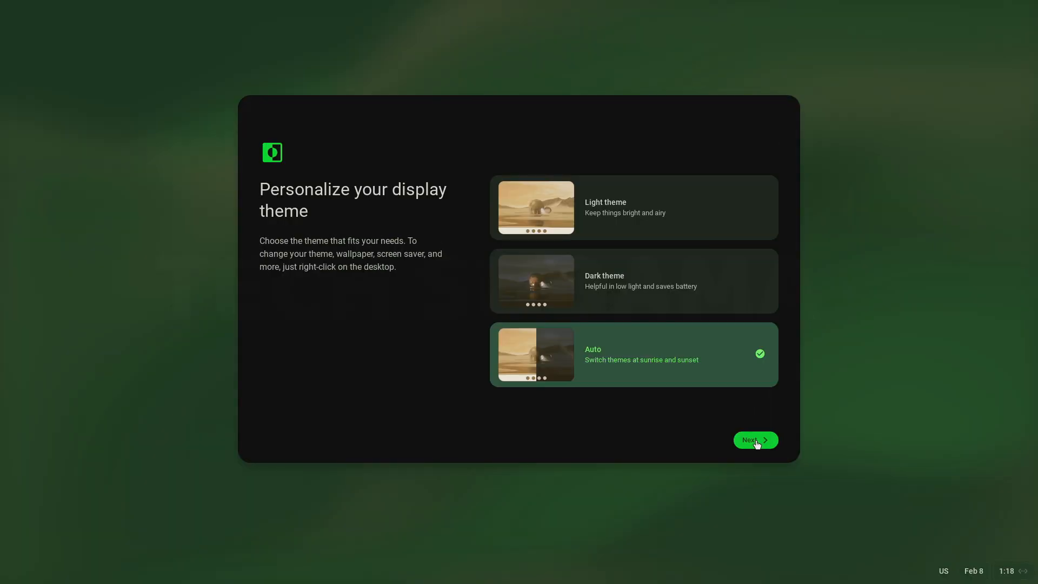
# - Choose the Light theme and finish setup to reach the FydeOS desktop
pyautogui.click(632, 207)
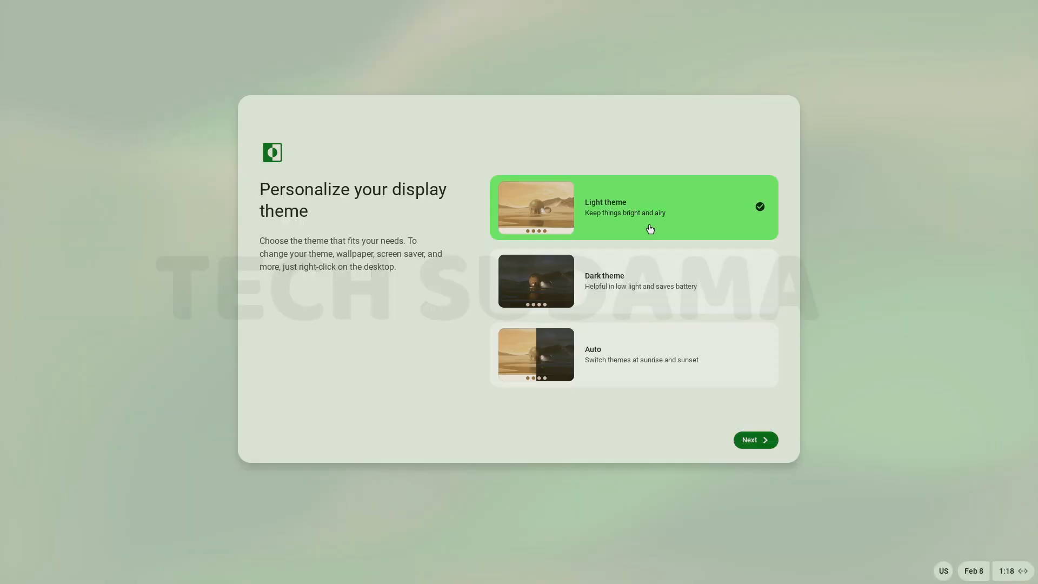
pyautogui.click(754, 440)
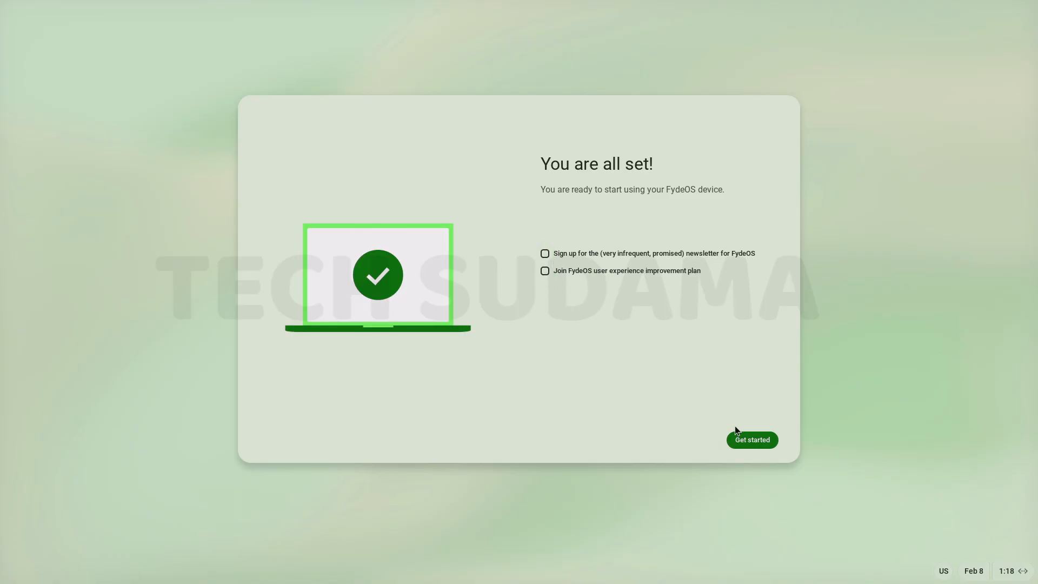
pyautogui.click(752, 440)
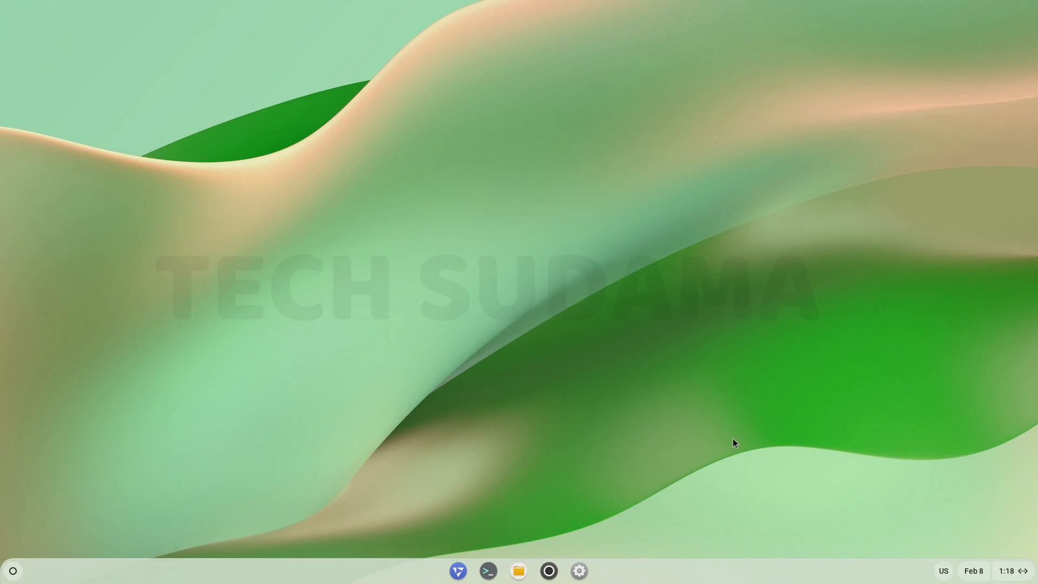
pyautogui.click(577, 571)
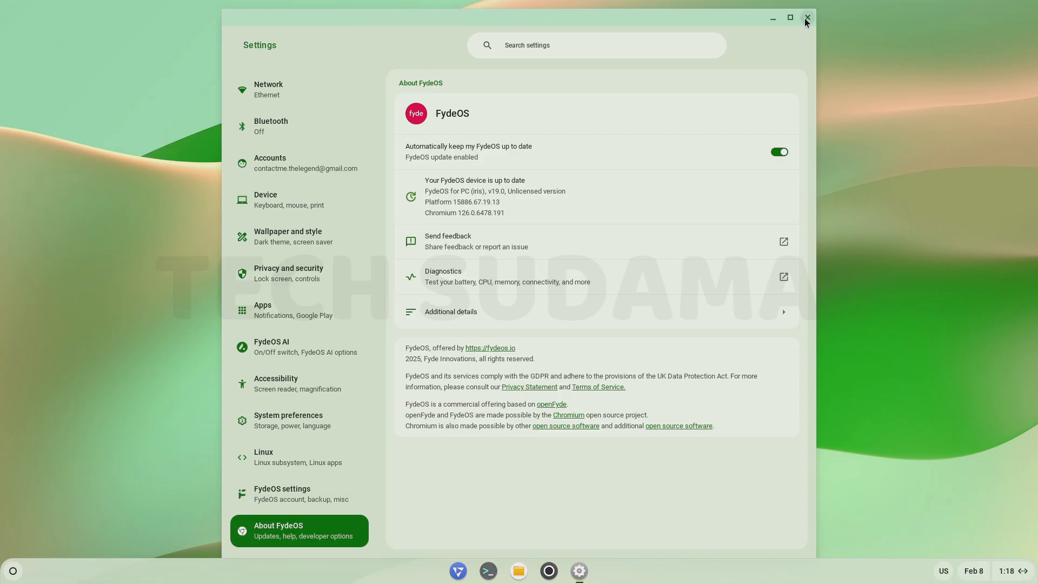
pyautogui.click(807, 18)
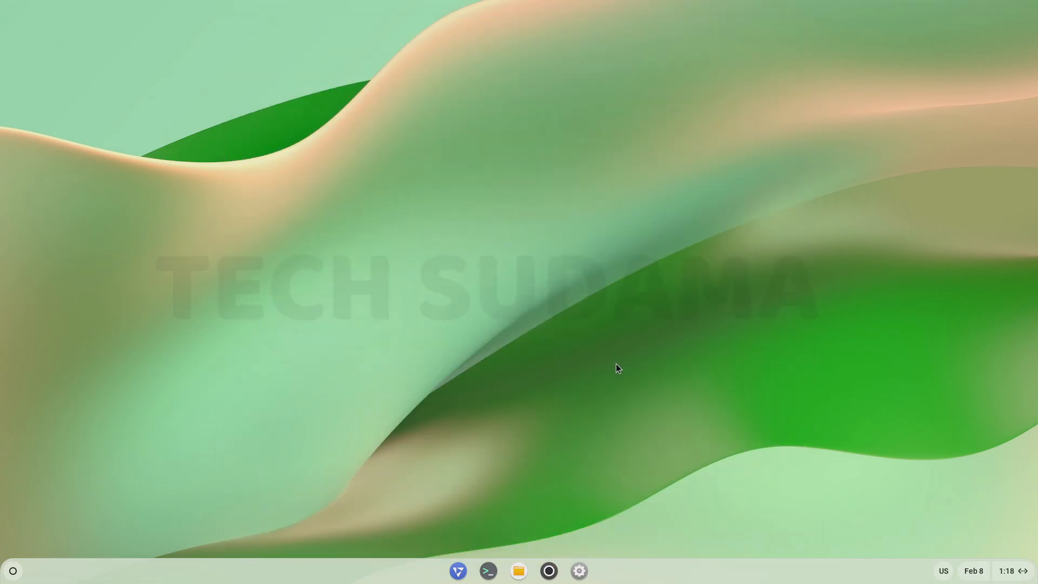